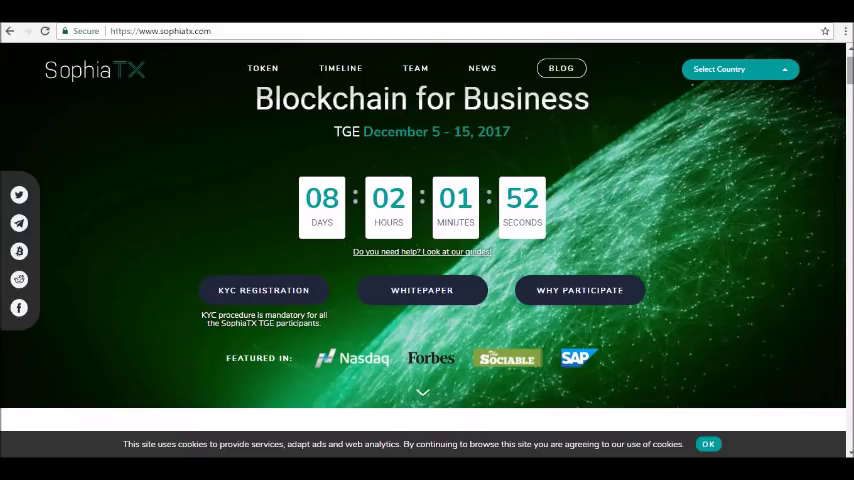
pyautogui.scroll(-3)
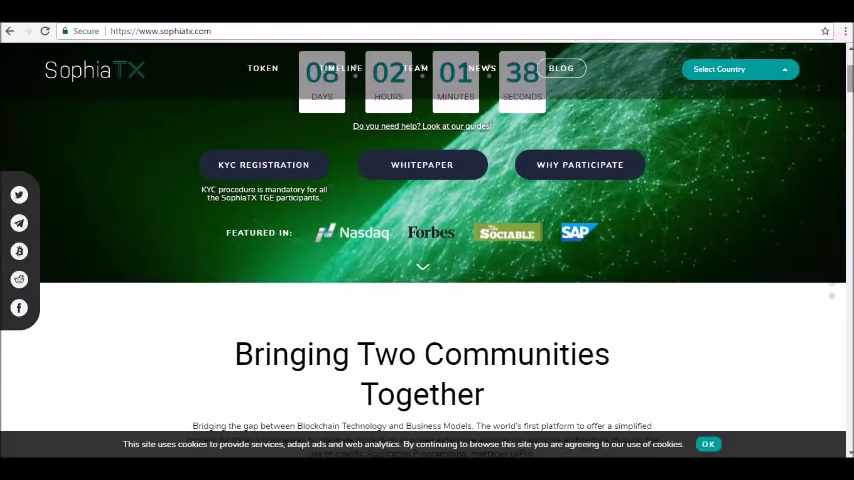
pyautogui.scroll(-3)
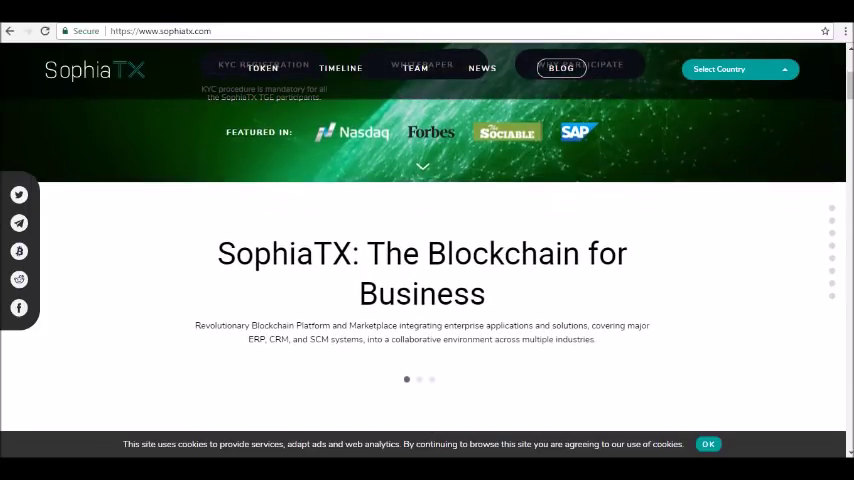
pyautogui.scroll(-3)
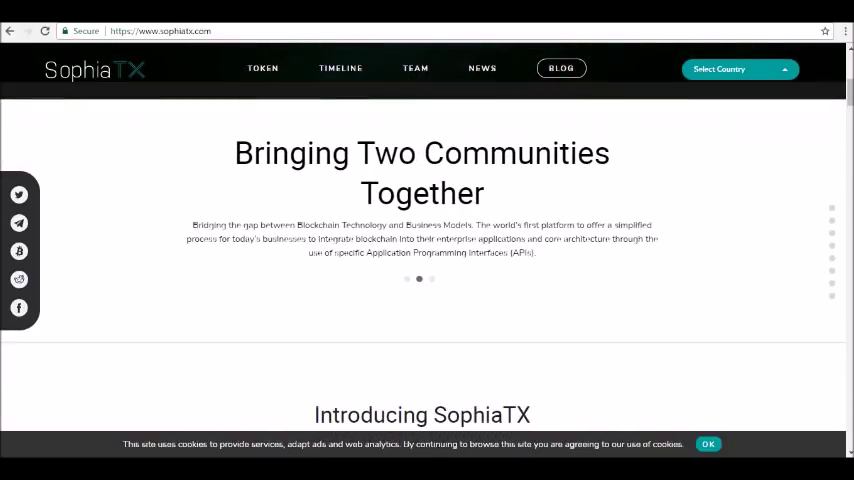
pyautogui.scroll(-3)
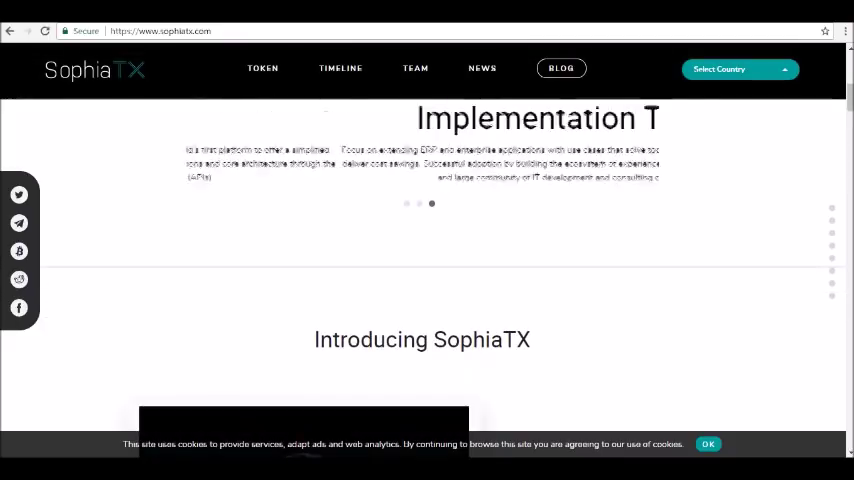
pyautogui.scroll(-3)
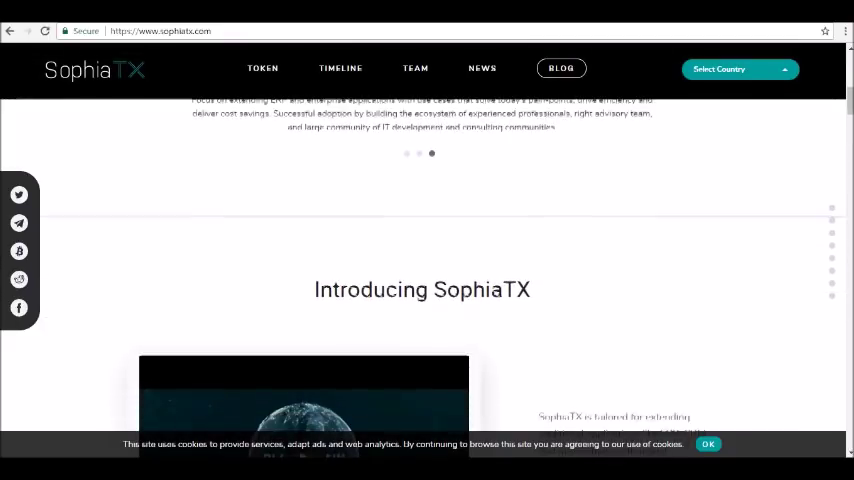
pyautogui.scroll(-3)
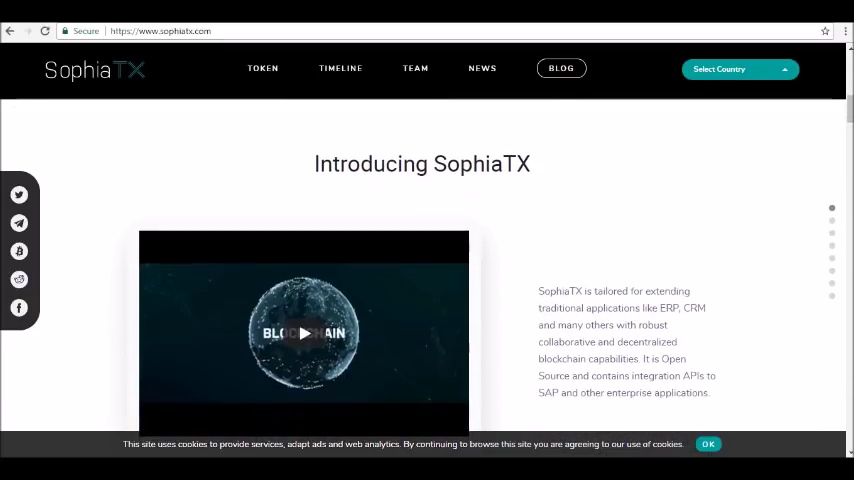
pyautogui.scroll(3)
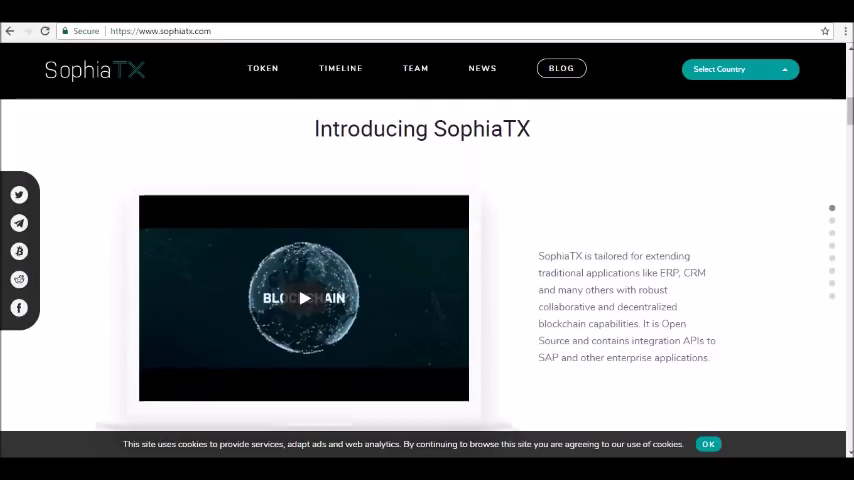
pyautogui.scroll(-3)
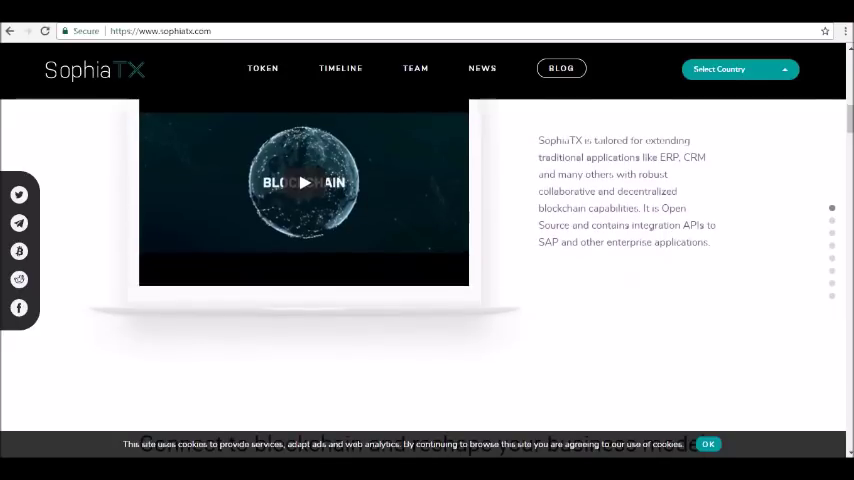
pyautogui.scroll(-3)
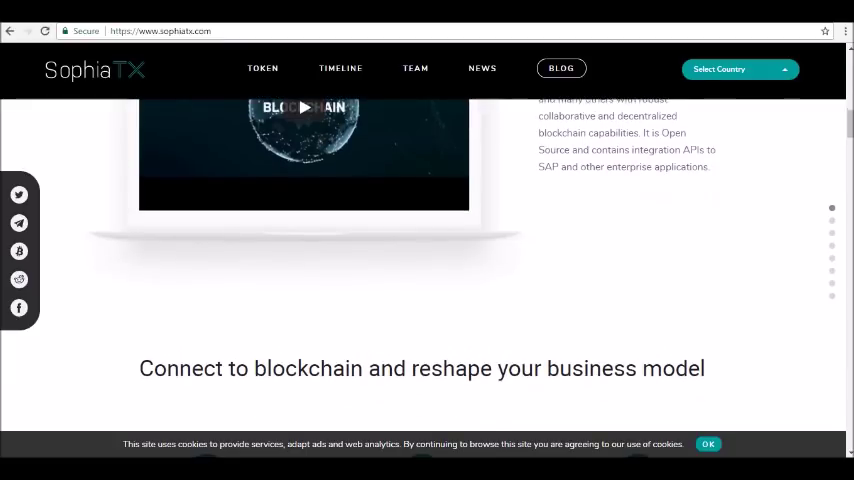
pyautogui.scroll(-3)
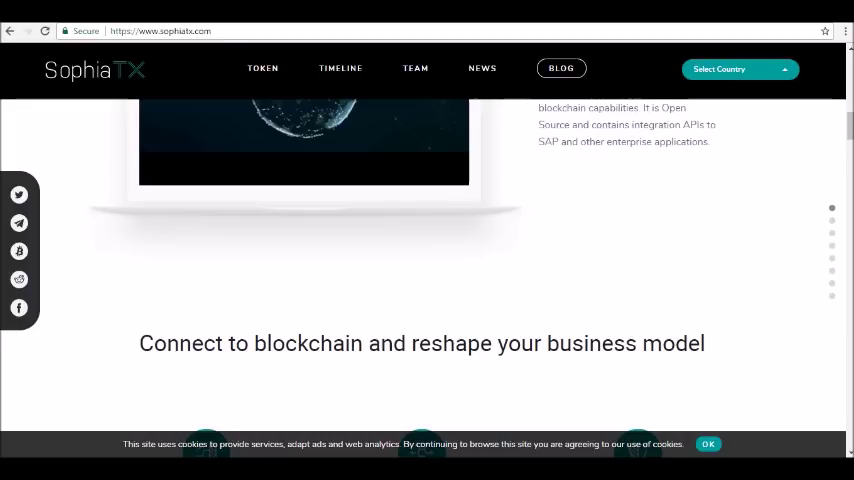
pyautogui.scroll(-3)
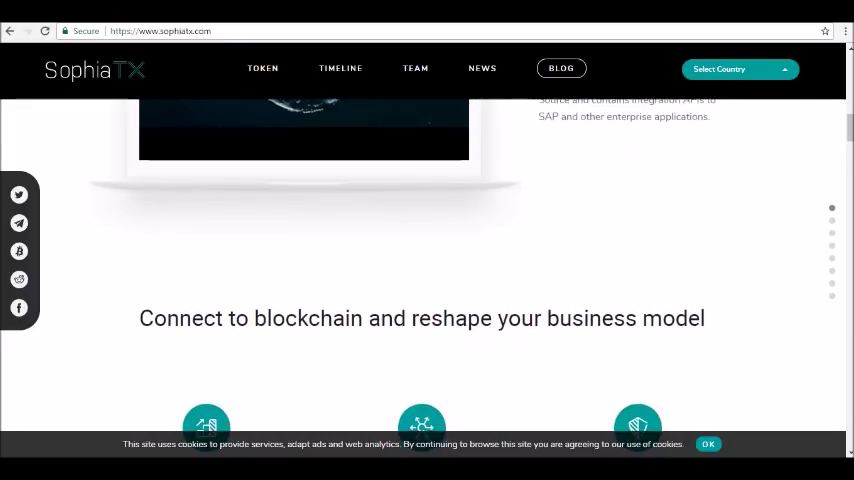
pyautogui.scroll(-3)
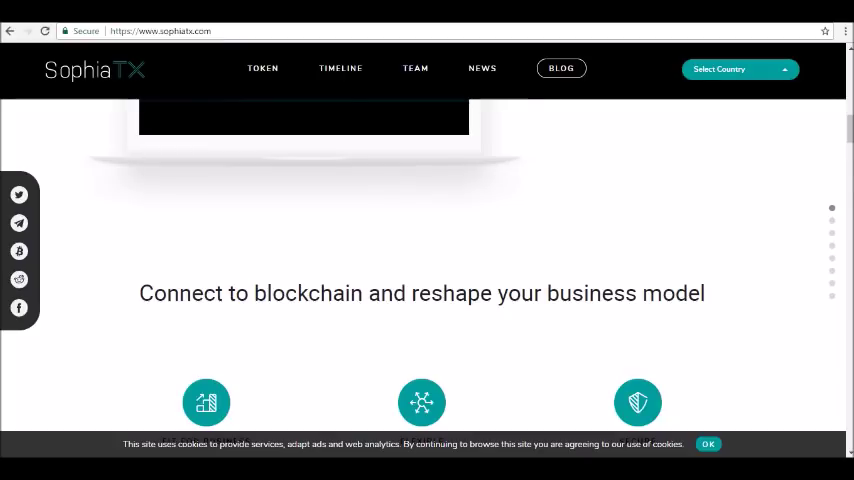
pyautogui.scroll(-3)
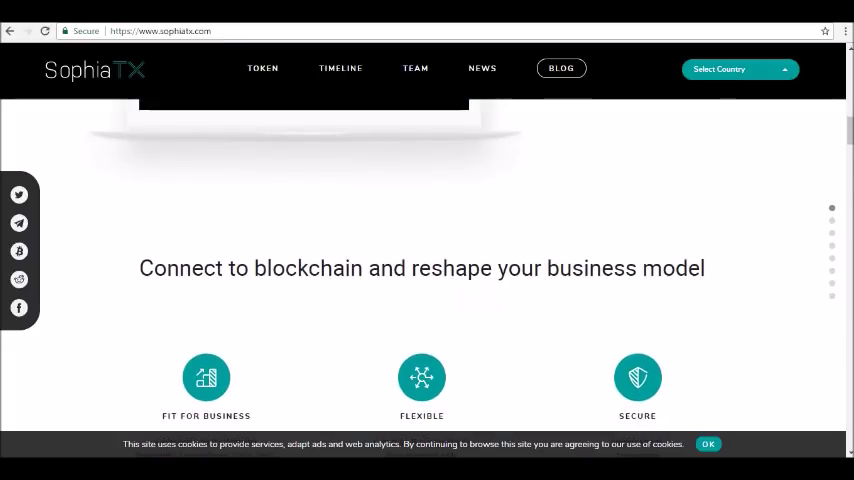
pyautogui.scroll(-3)
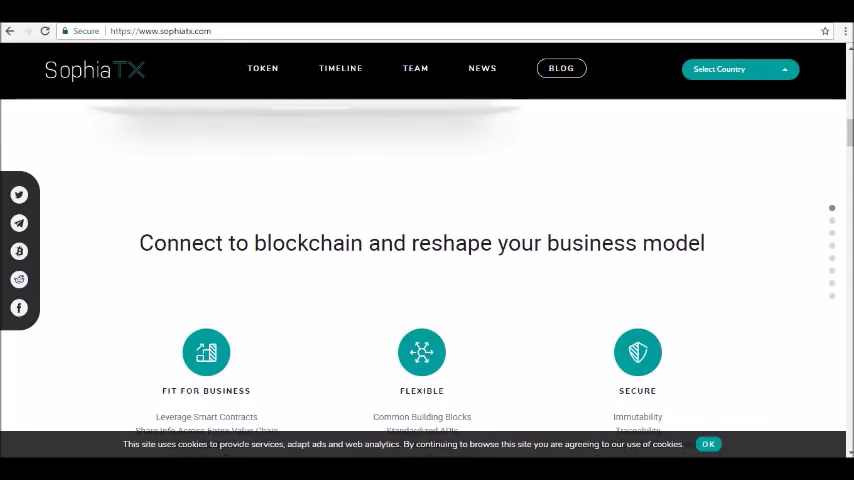
pyautogui.scroll(-3)
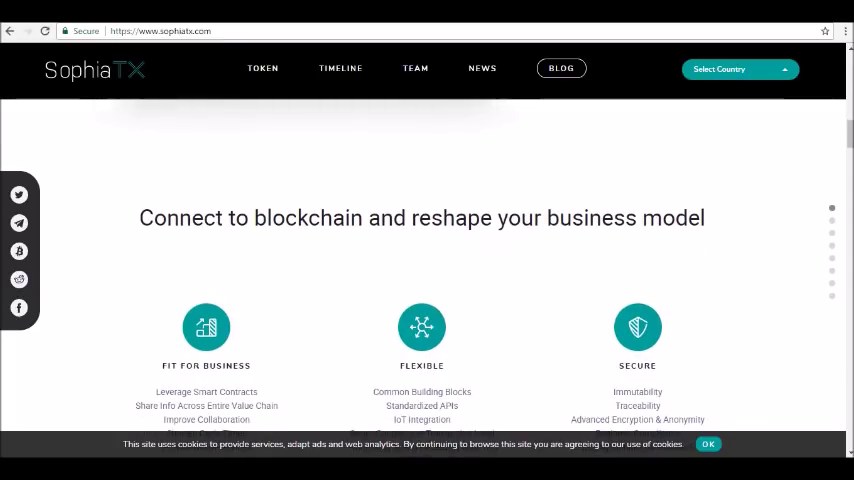
pyautogui.scroll(-3)
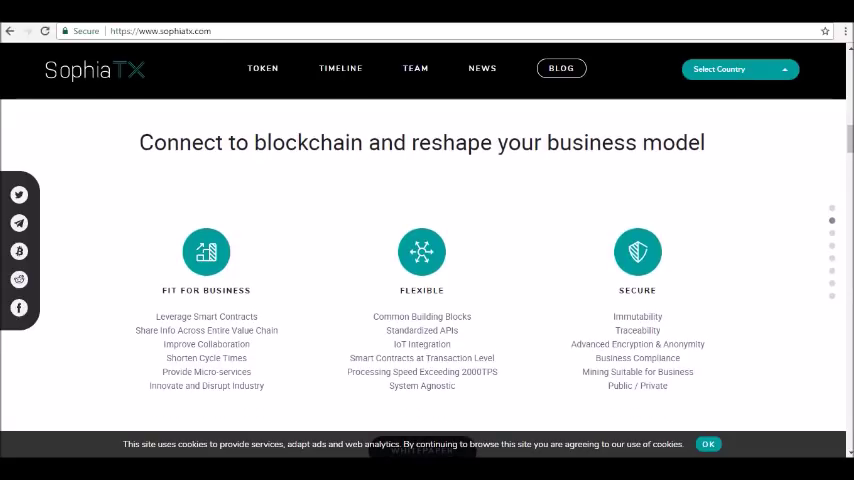
pyautogui.scroll(-3)
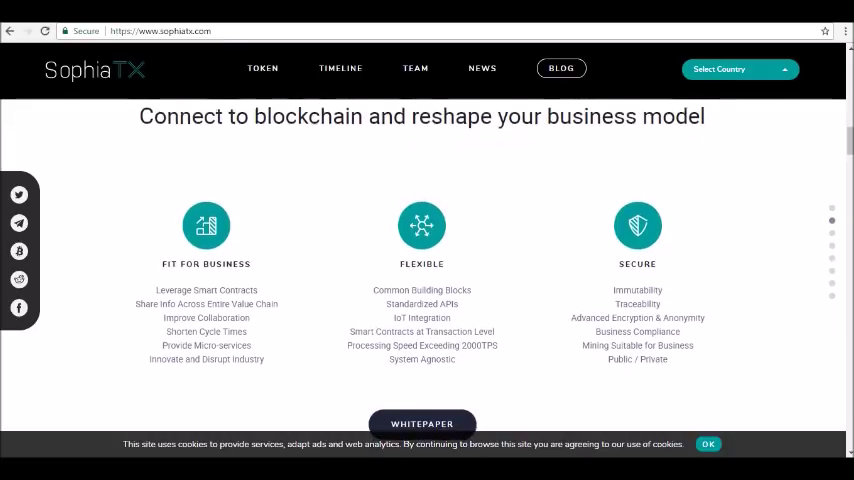
pyautogui.scroll(-3)
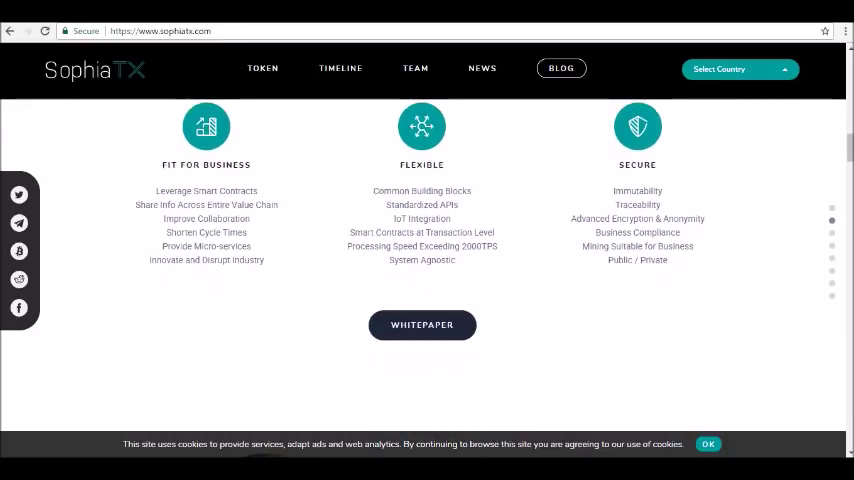
pyautogui.scroll(-3)
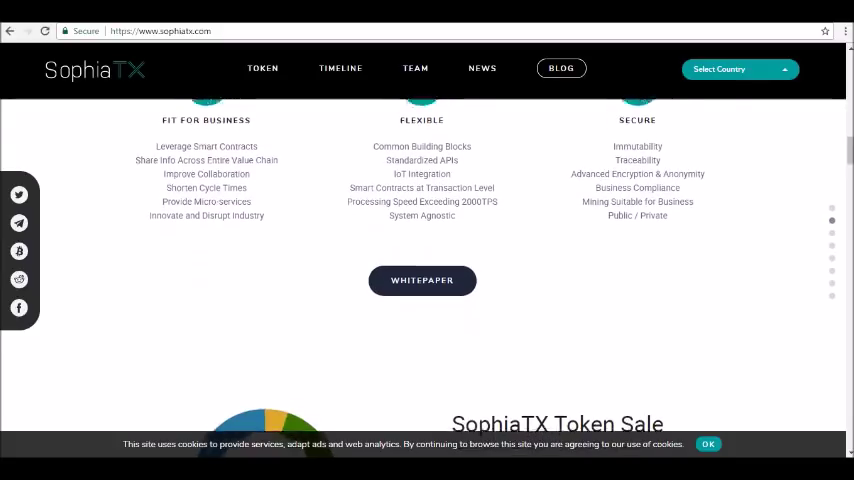
pyautogui.scroll(-3)
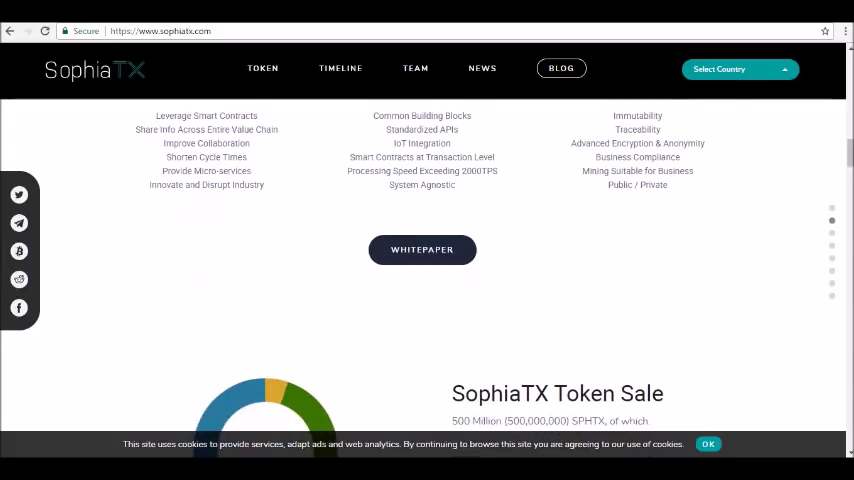
pyautogui.scroll(-3)
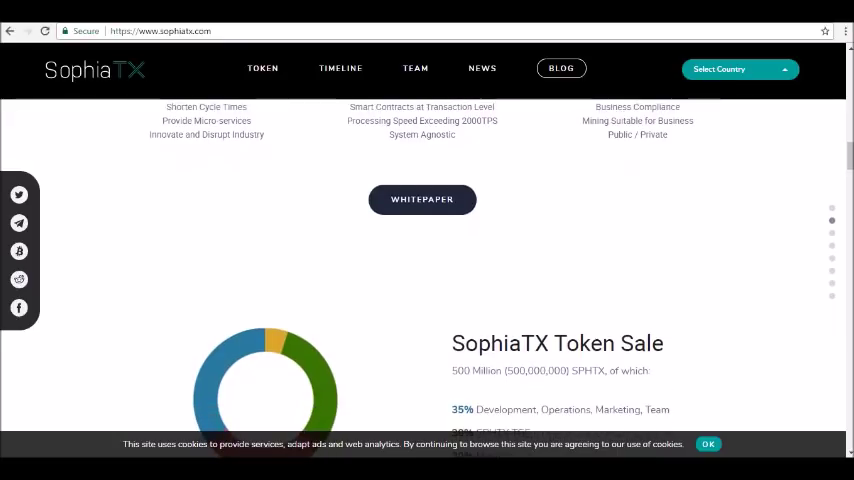
pyautogui.scroll(-3)
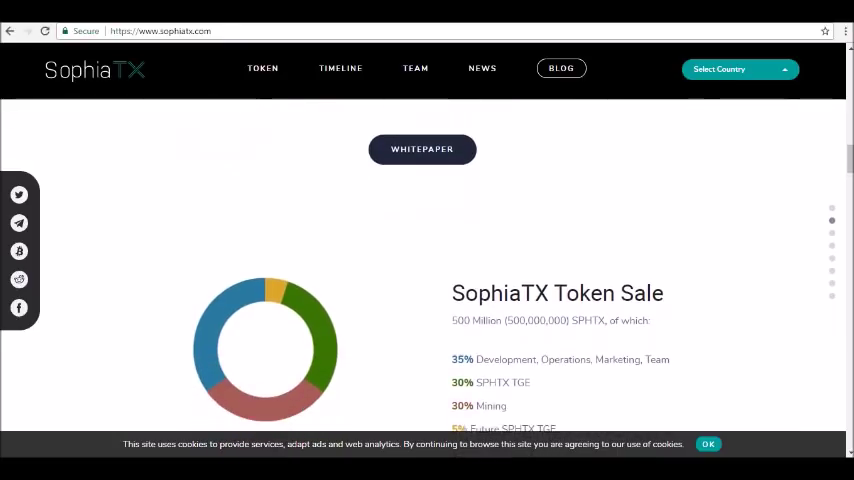
pyautogui.scroll(-3)
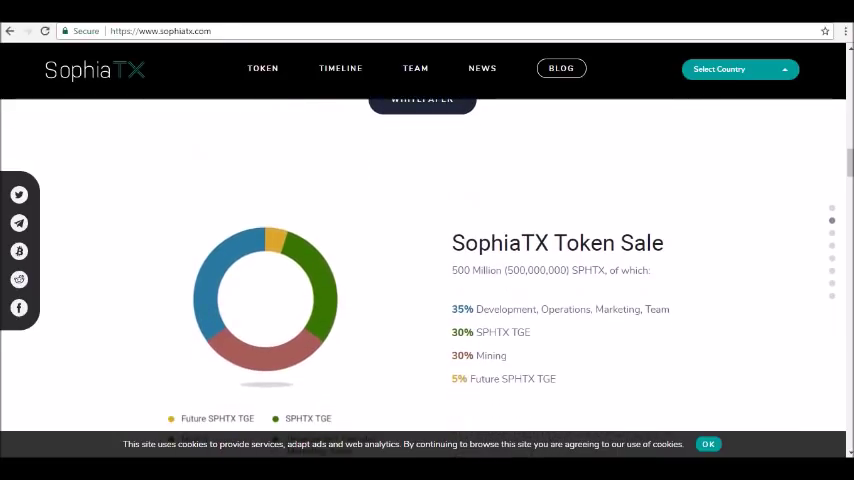
pyautogui.scroll(-3)
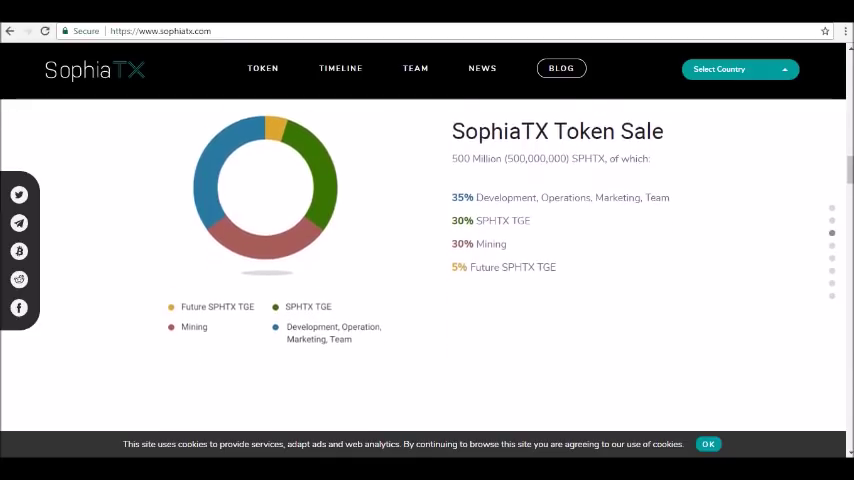
pyautogui.scroll(-3)
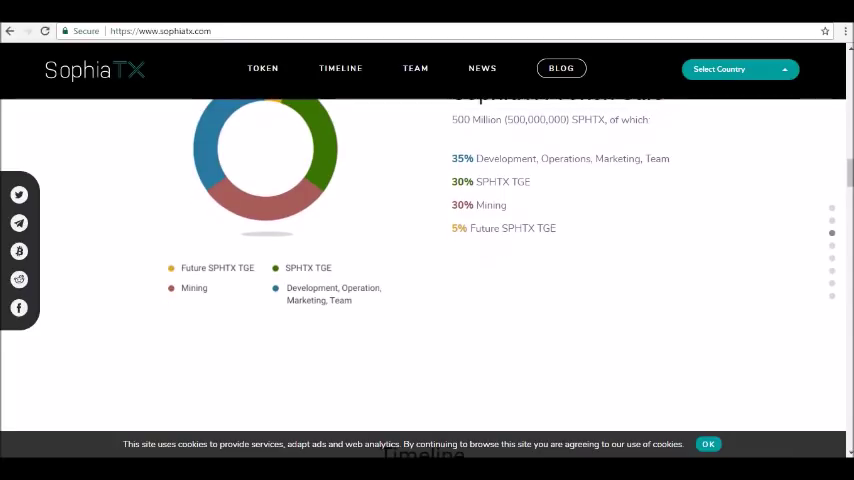
pyautogui.scroll(-3)
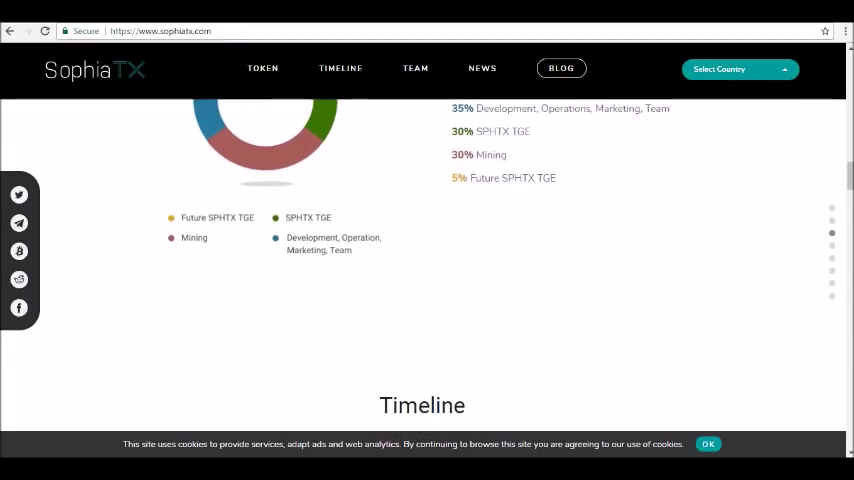
pyautogui.scroll(-3)
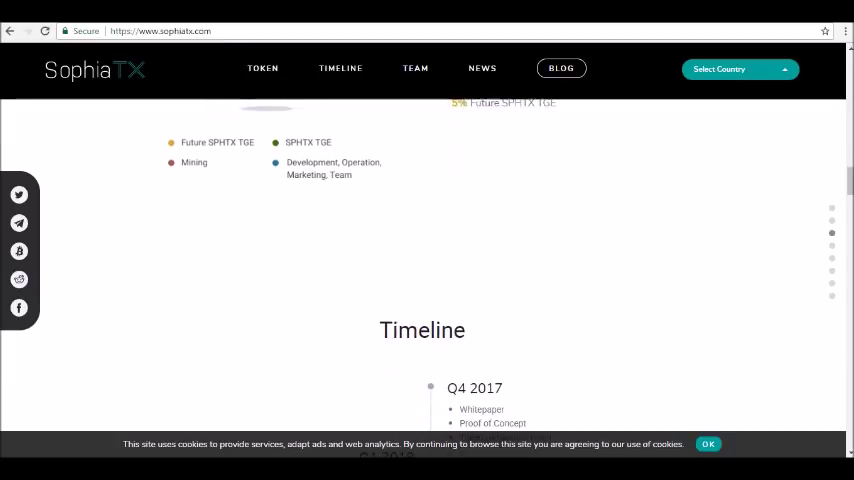
pyautogui.scroll(-3)
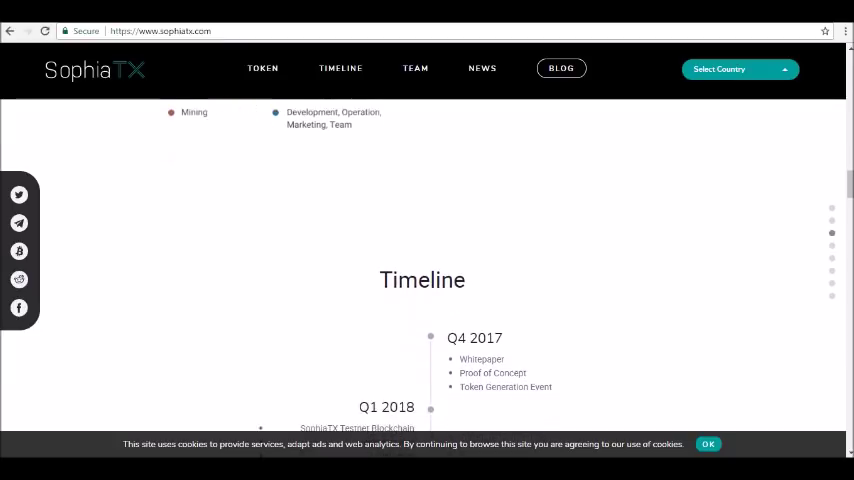
pyautogui.scroll(-3)
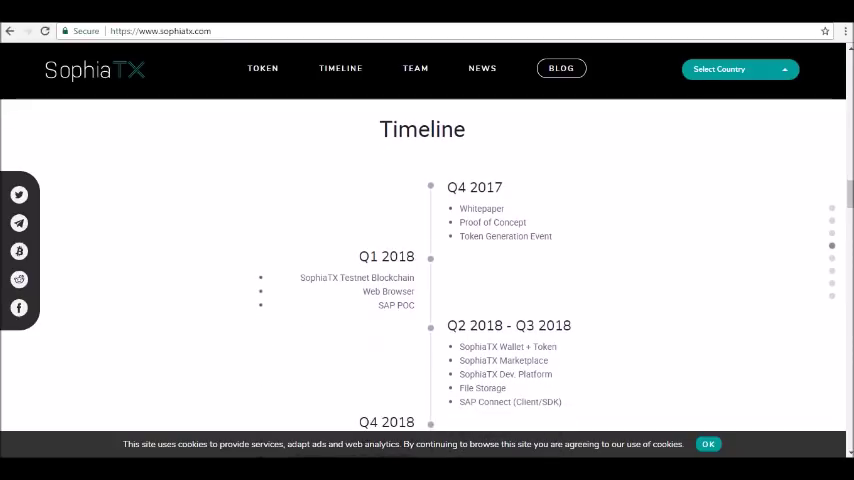
pyautogui.scroll(-3)
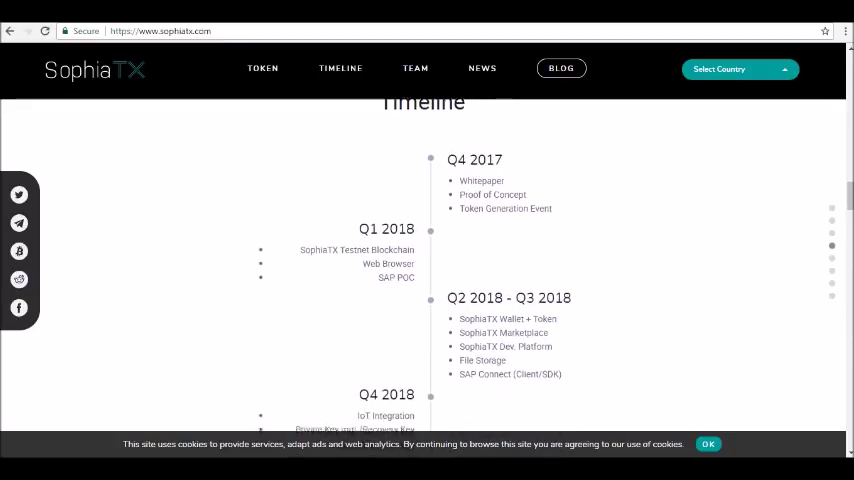
pyautogui.scroll(-3)
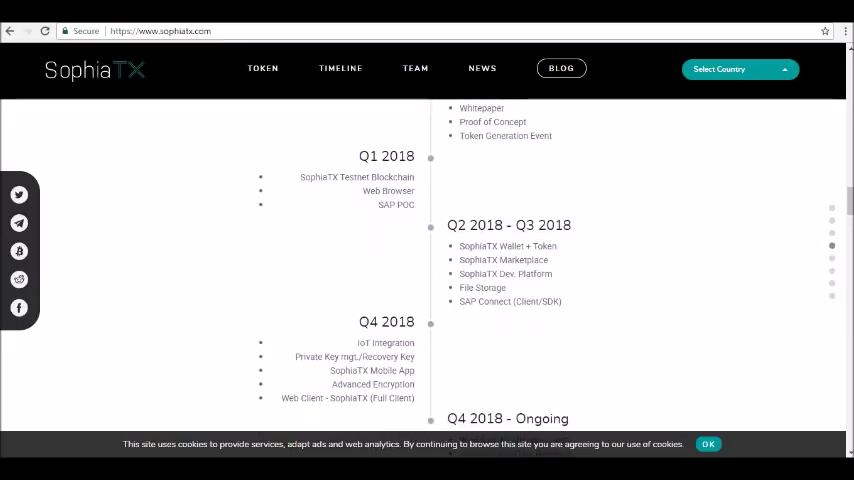
pyautogui.scroll(-3)
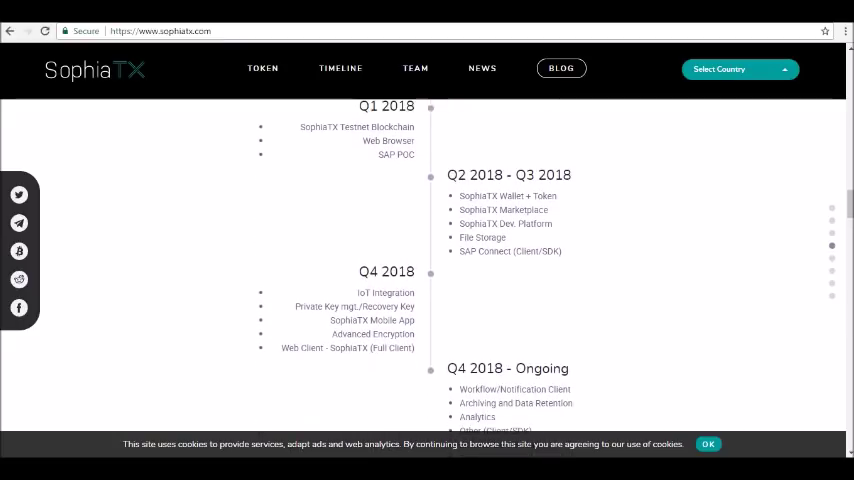
pyautogui.scroll(-3)
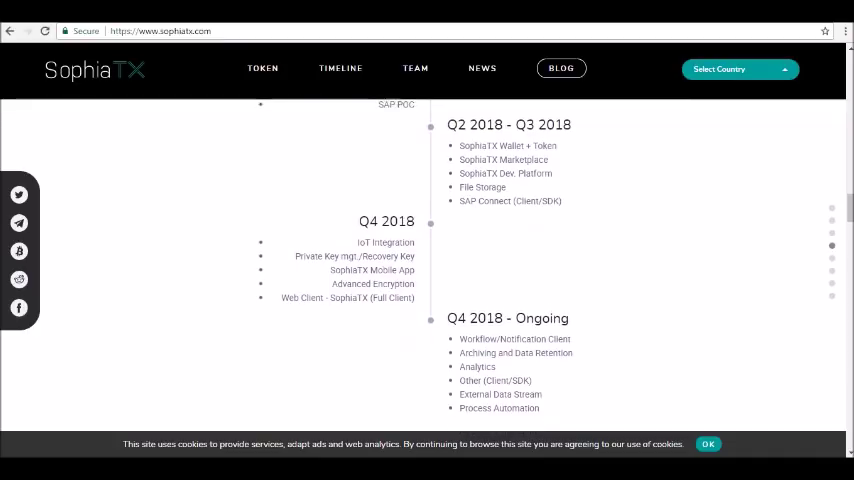
pyautogui.scroll(-3)
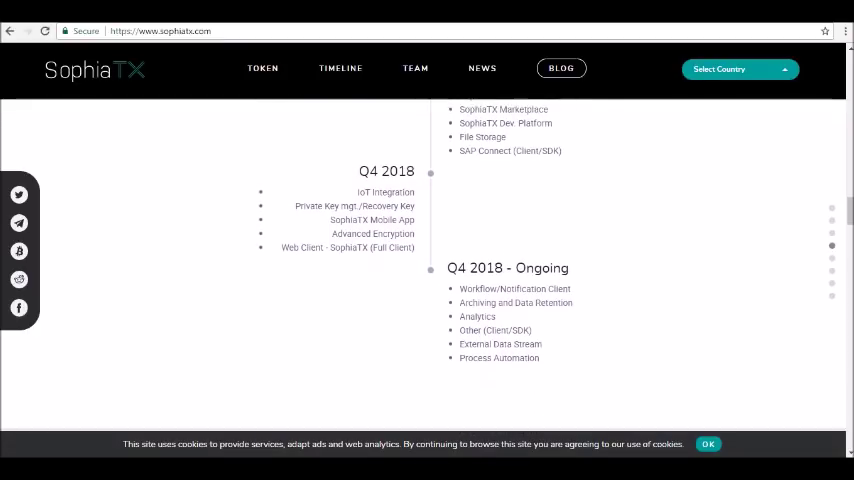
pyautogui.scroll(-3)
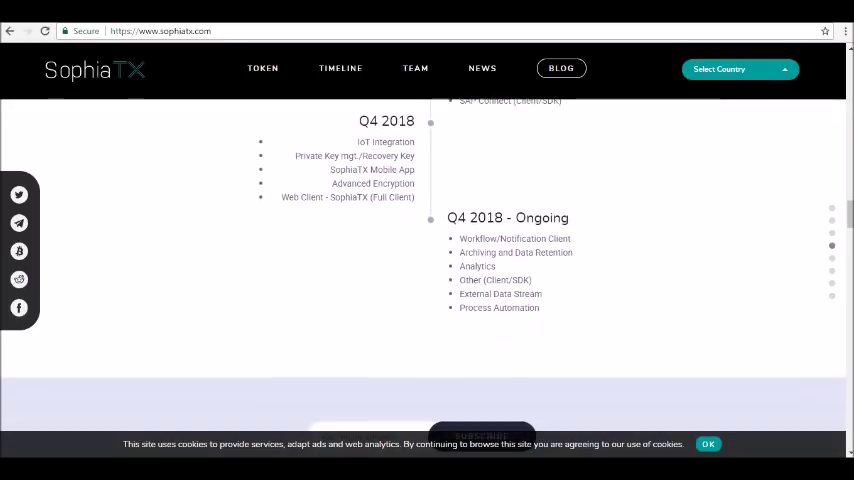
pyautogui.scroll(-3)
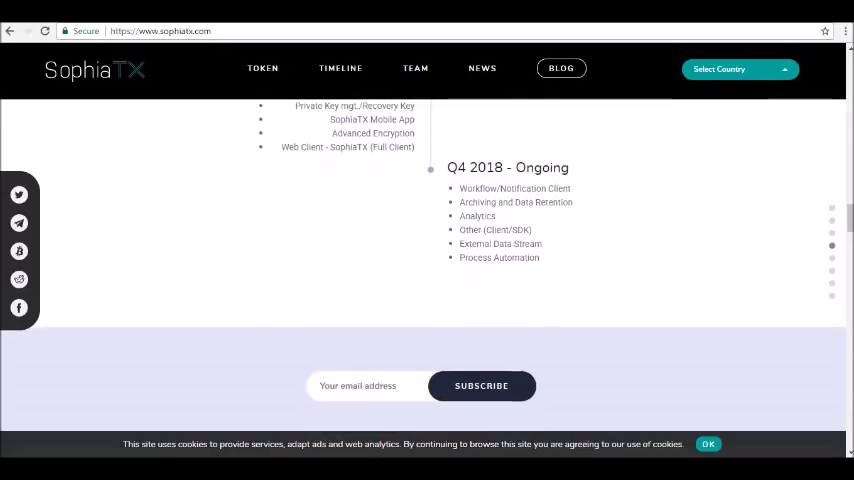
pyautogui.scroll(-3)
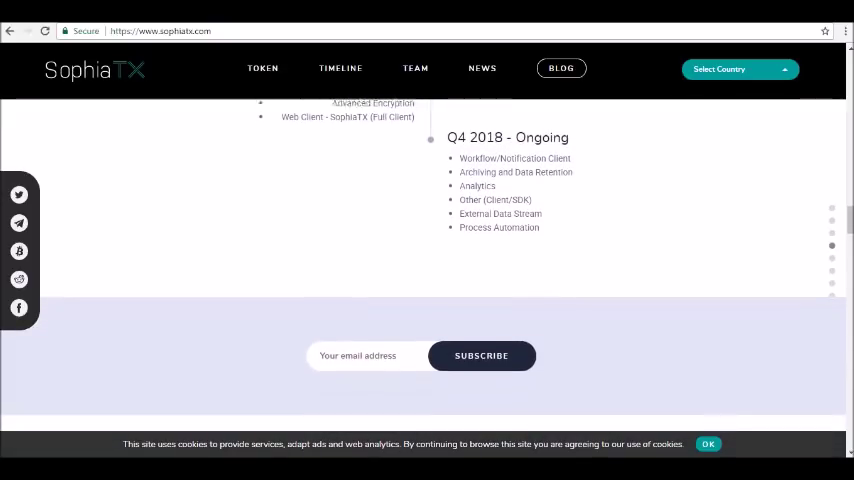
pyautogui.scroll(-3)
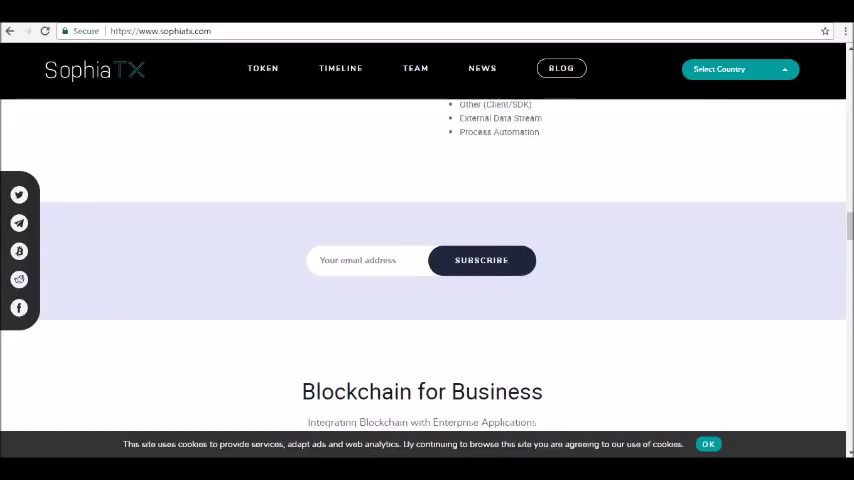
pyautogui.scroll(-3)
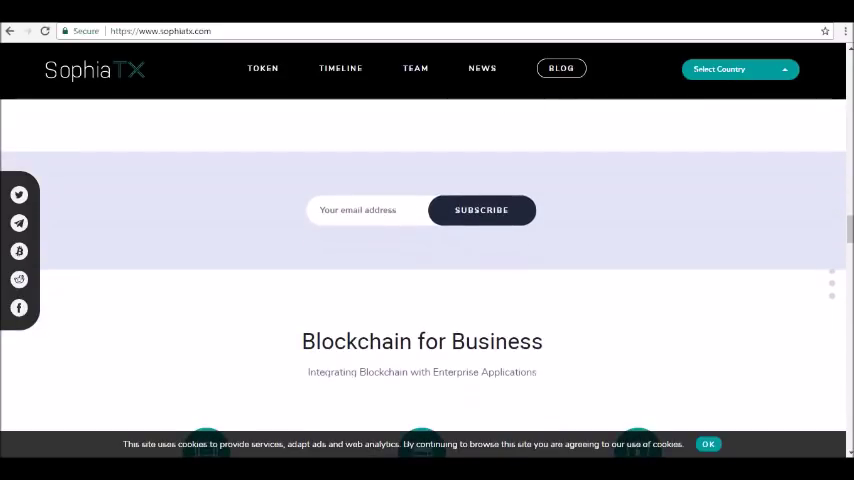
pyautogui.scroll(-3)
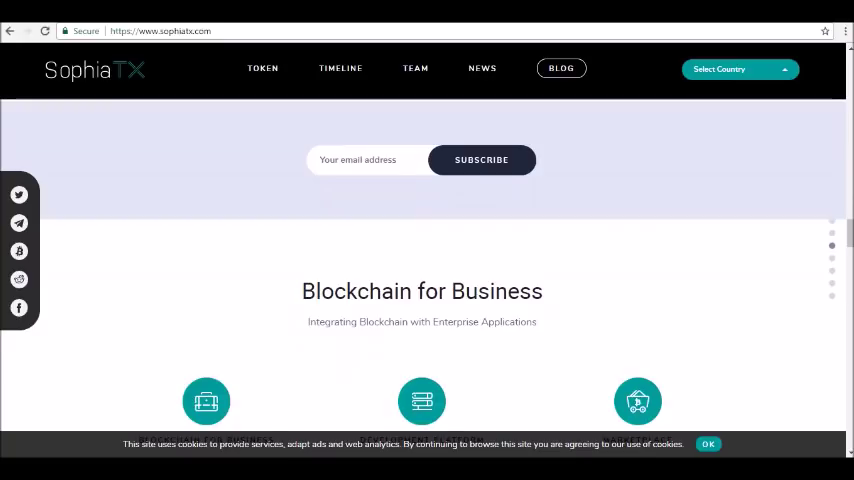
pyautogui.scroll(-3)
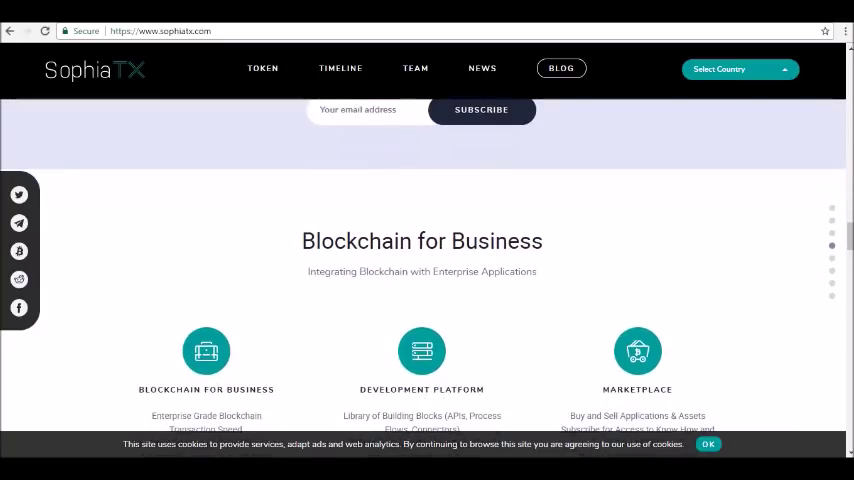
pyautogui.scroll(-3)
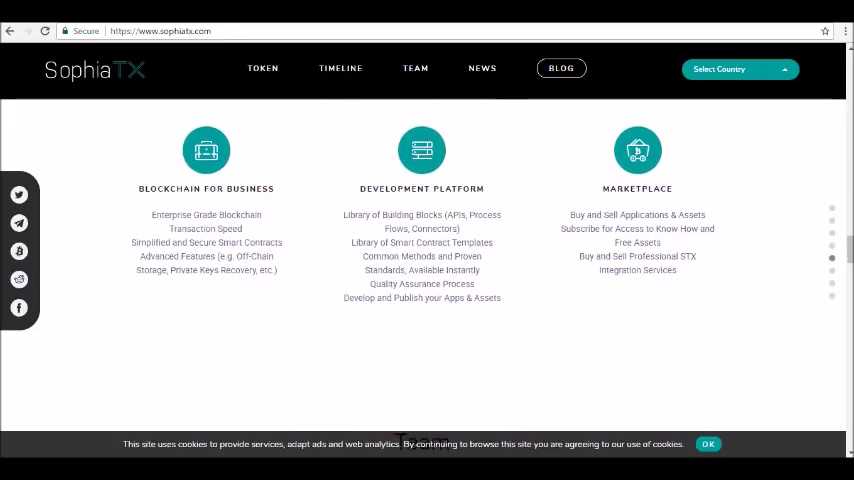
pyautogui.scroll(-3)
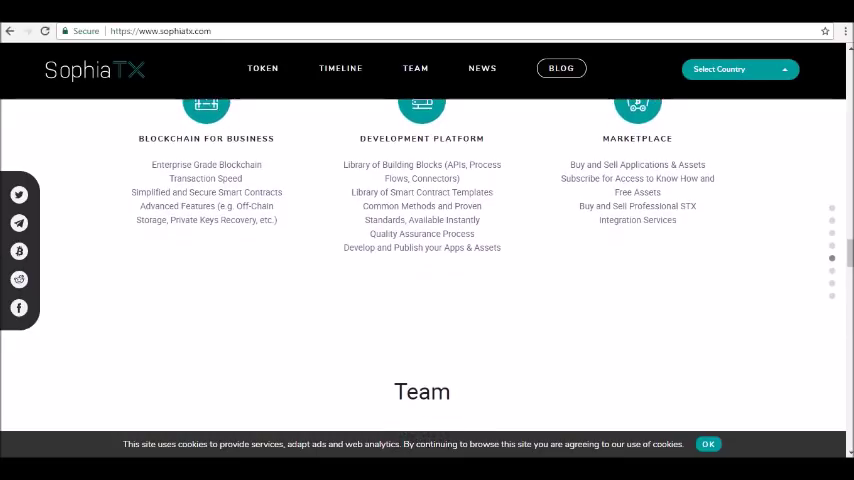
pyautogui.scroll(-3)
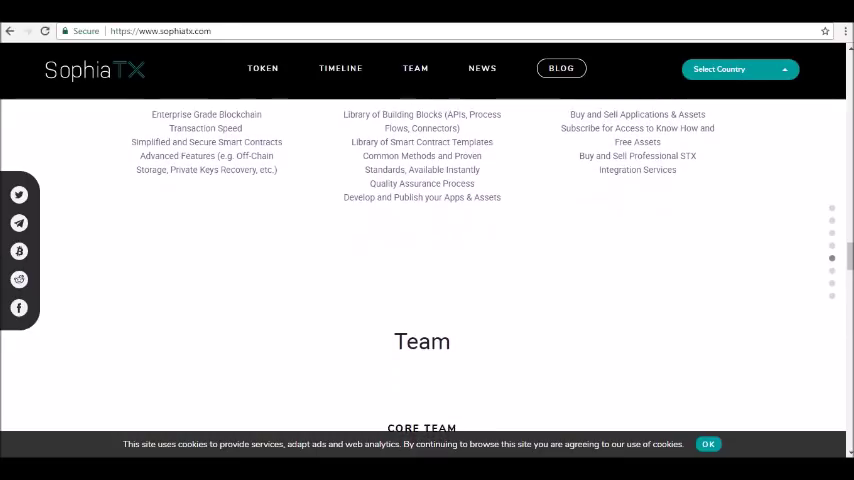
pyautogui.scroll(-3)
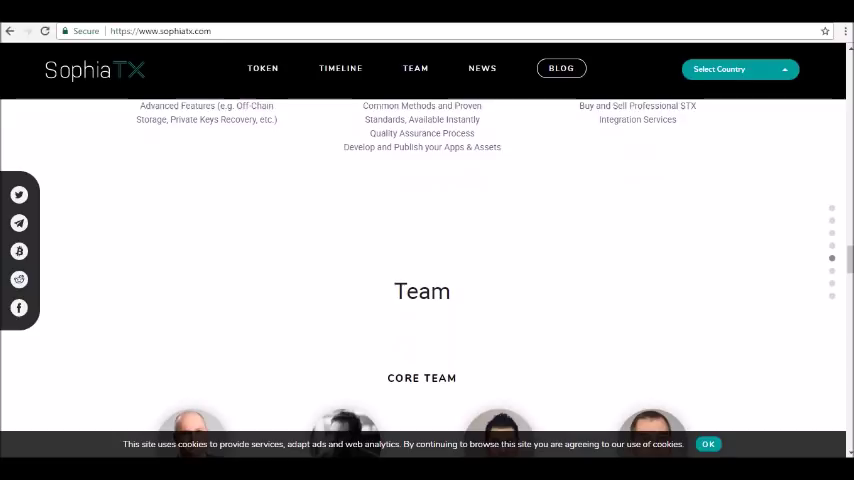
pyautogui.scroll(-3)
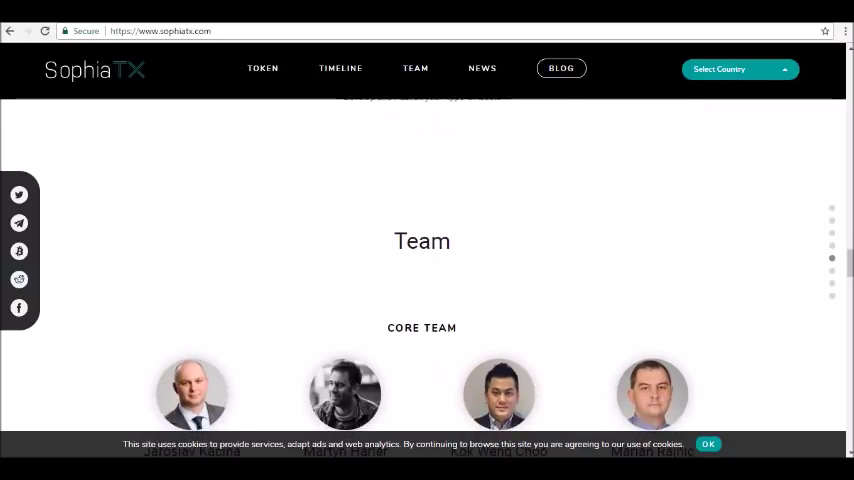
pyautogui.scroll(3)
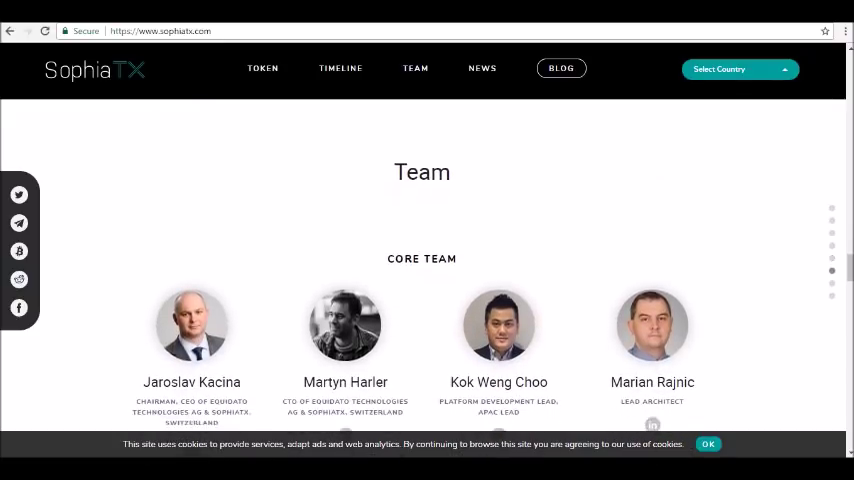
pyautogui.scroll(3)
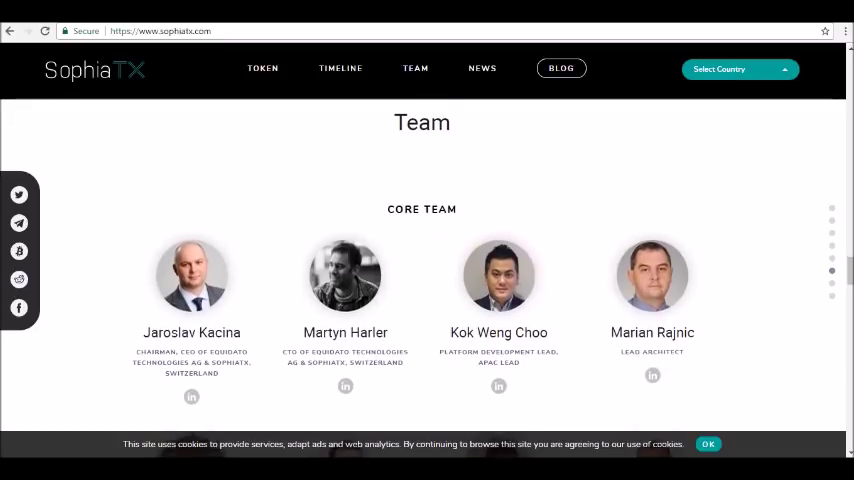
pyautogui.scroll(-3)
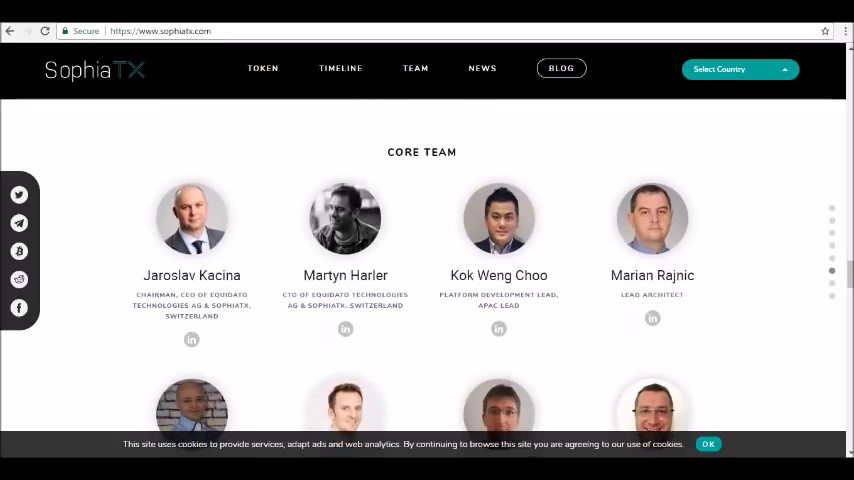
pyautogui.scroll(-3)
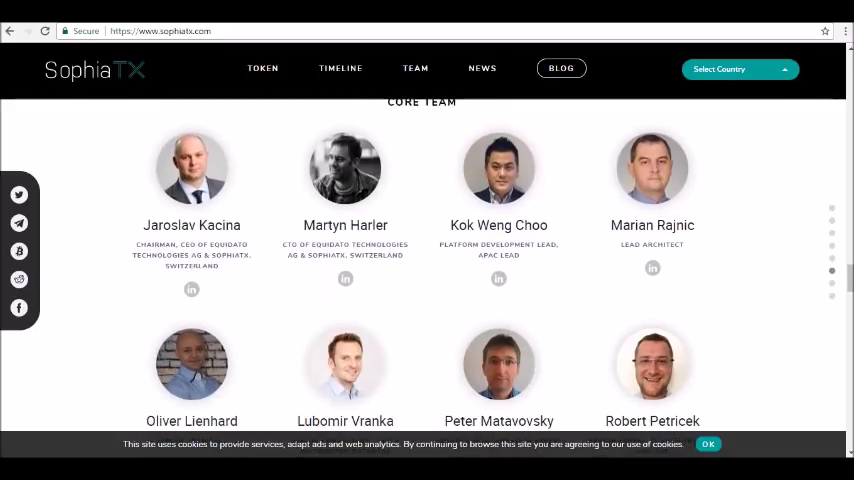
pyautogui.scroll(-3)
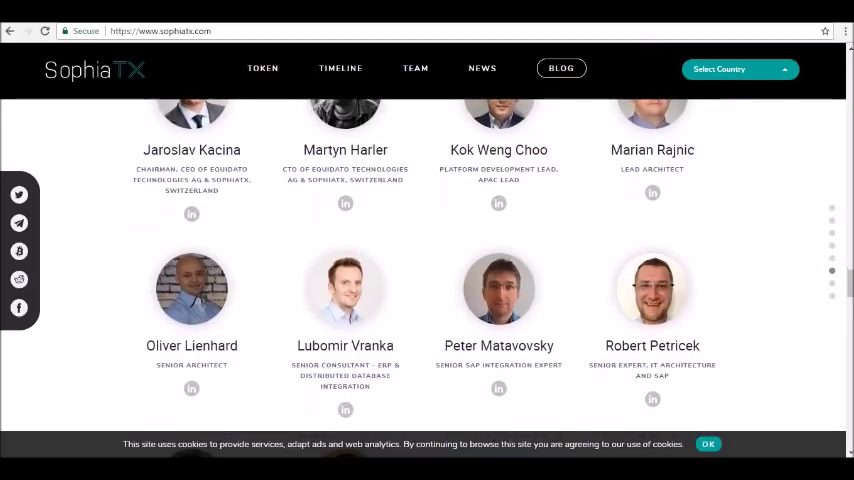
pyautogui.scroll(-3)
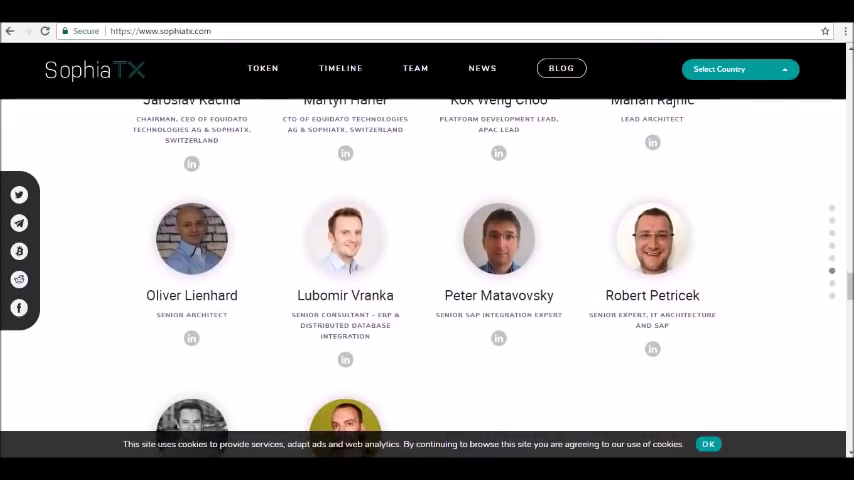
pyautogui.scroll(-3)
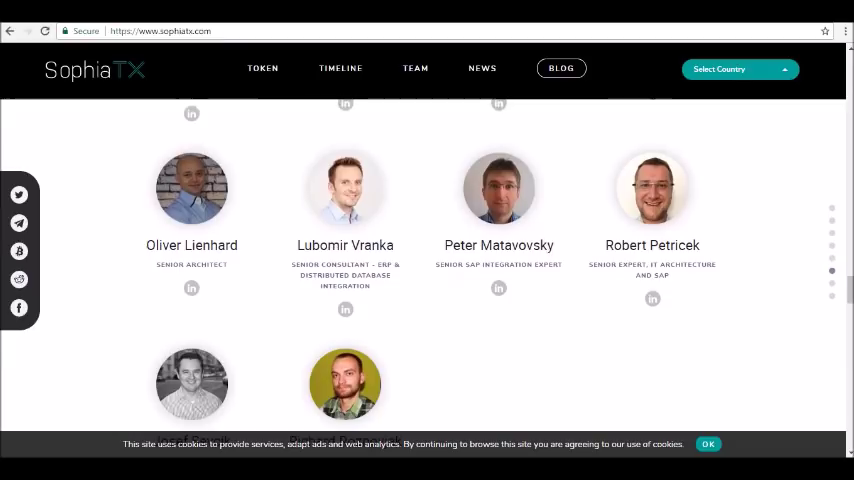
pyautogui.scroll(-3)
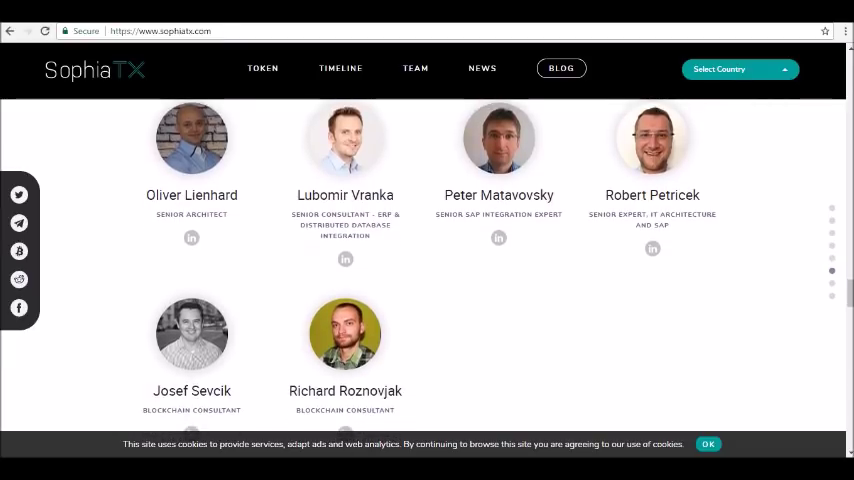
pyautogui.scroll(-3)
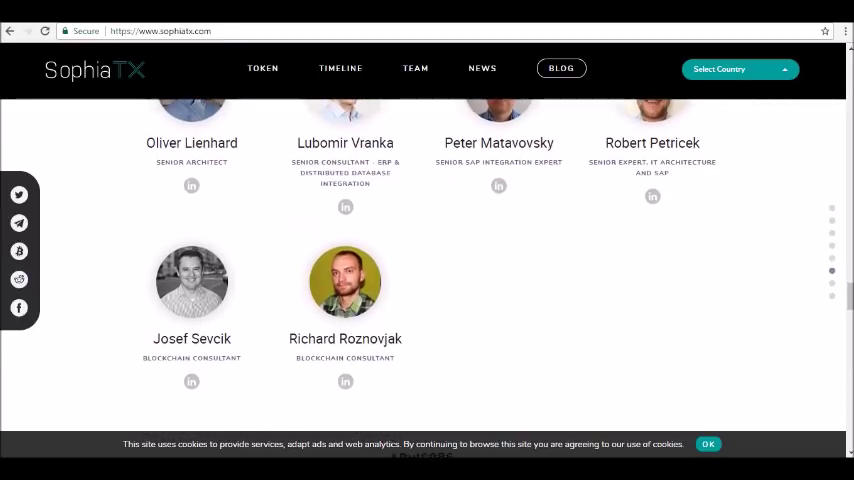
pyautogui.scroll(-3)
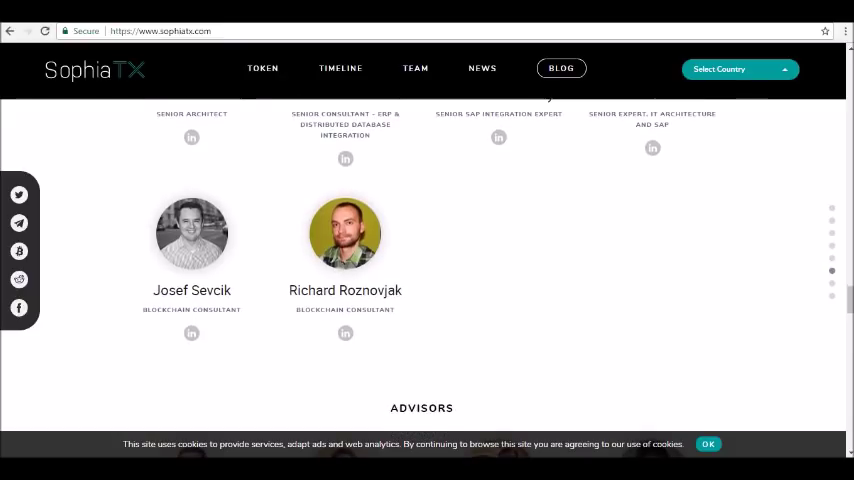
pyautogui.scroll(-3)
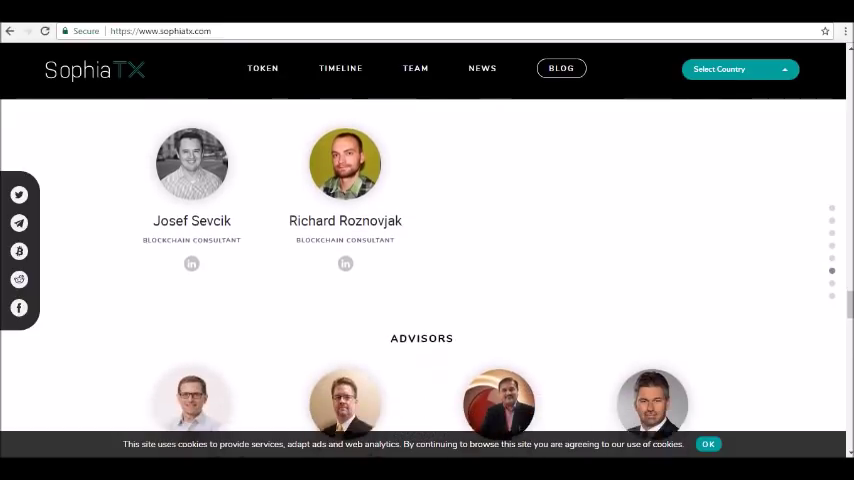
pyautogui.scroll(-3)
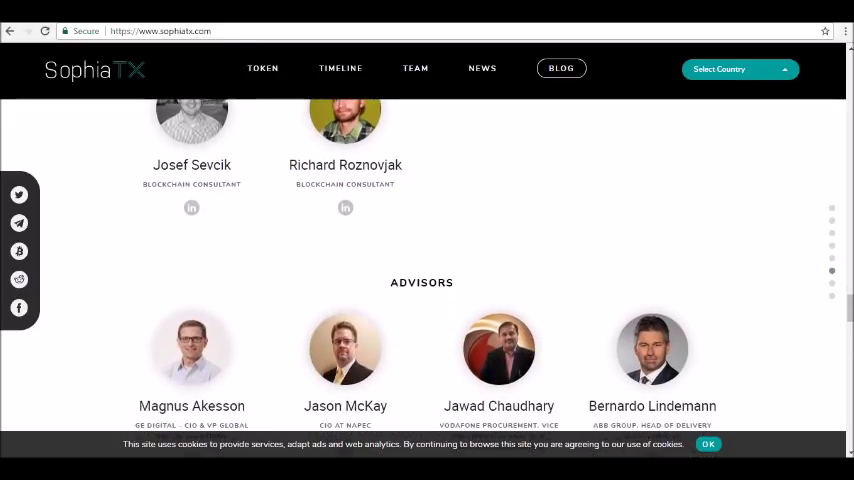
pyautogui.scroll(-3)
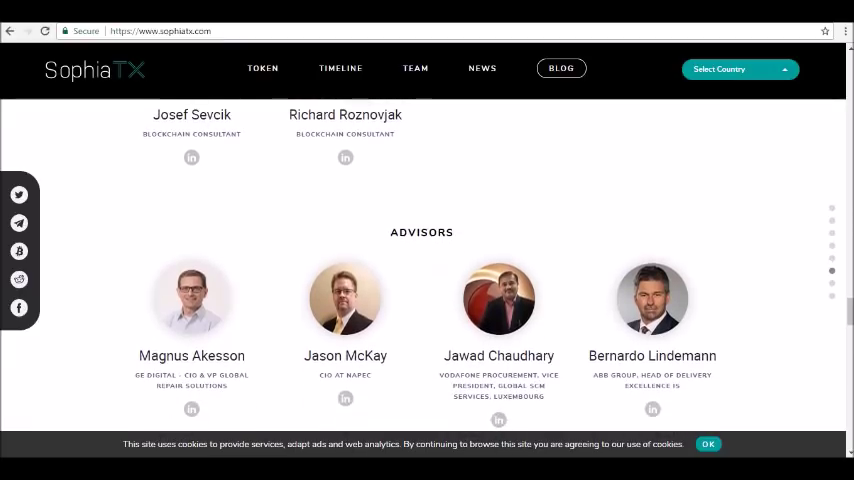
pyautogui.scroll(-3)
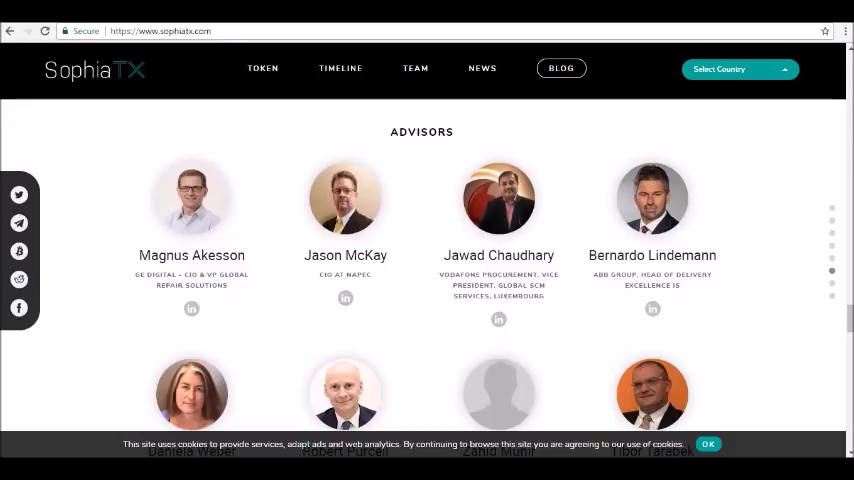
pyautogui.scroll(-3)
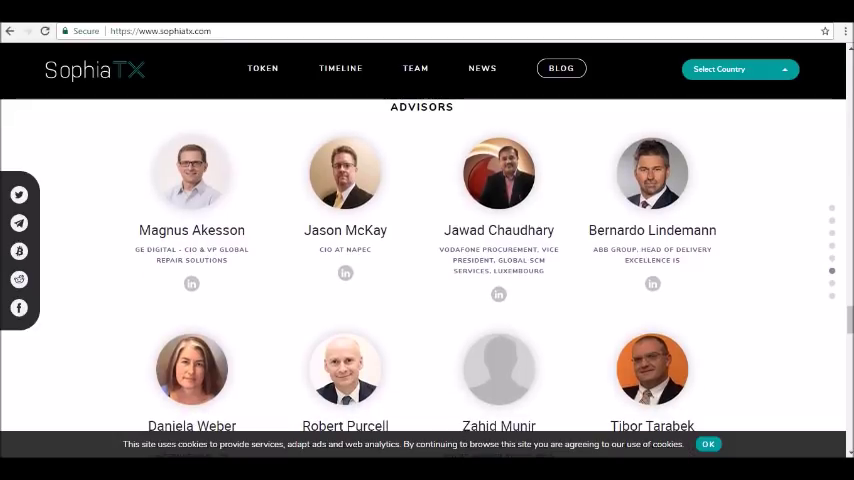
pyautogui.scroll(-3)
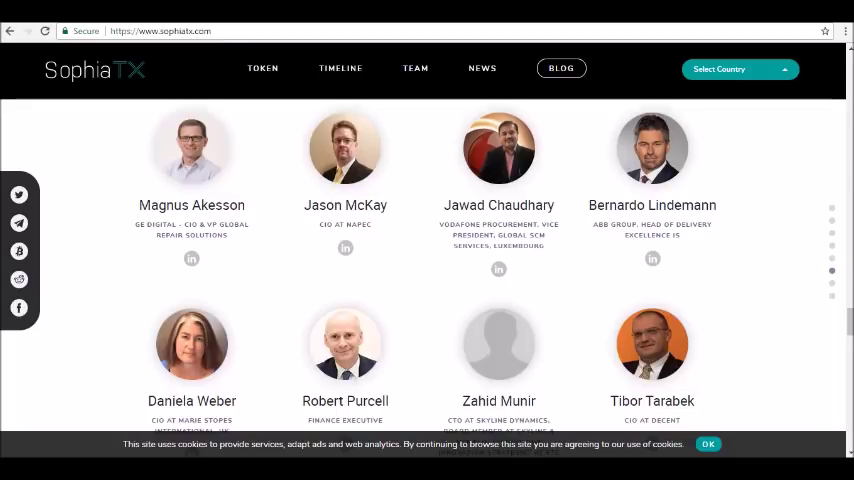
pyautogui.scroll(-3)
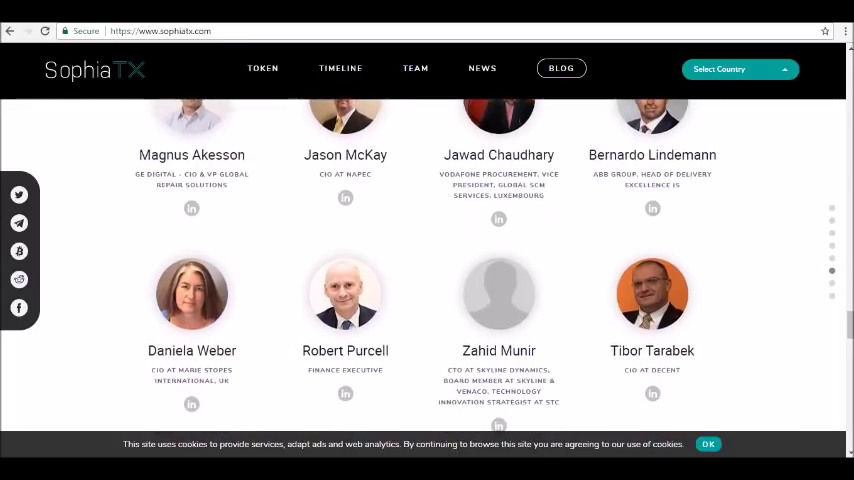
pyautogui.scroll(-3)
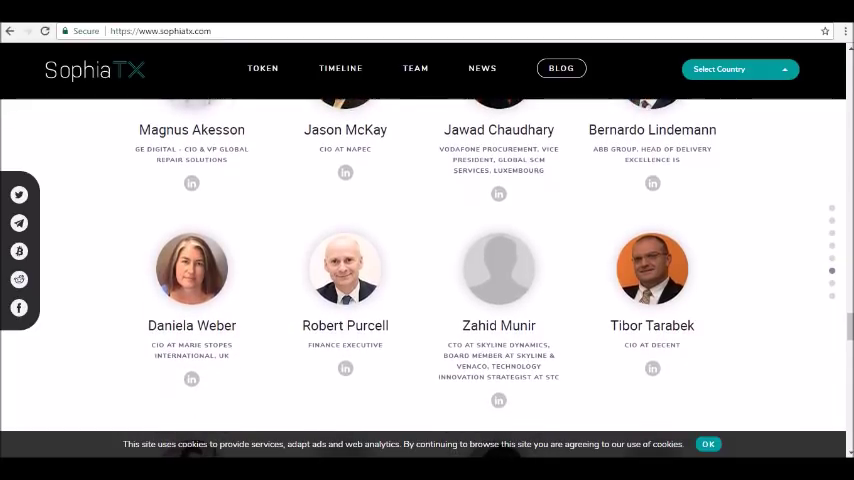
pyautogui.scroll(-3)
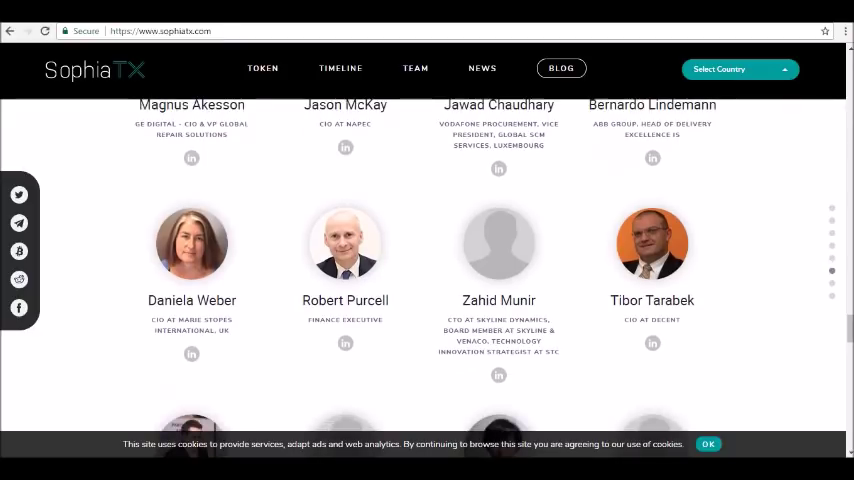
pyautogui.scroll(-3)
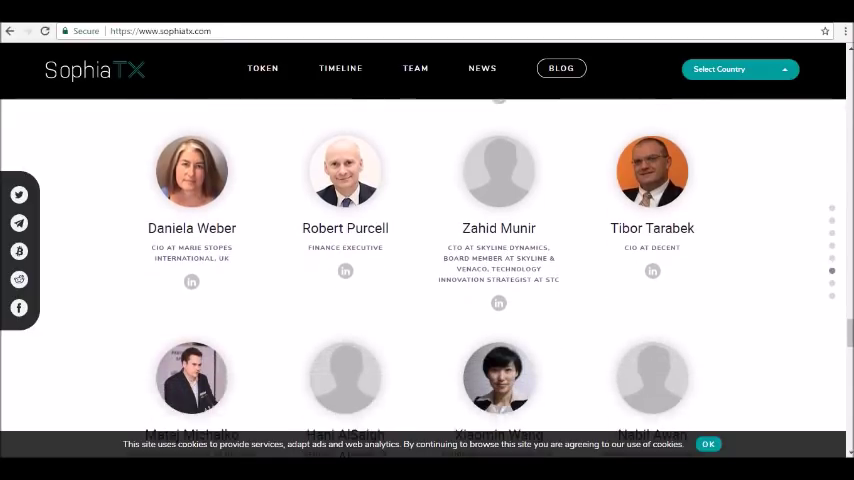
pyautogui.scroll(-3)
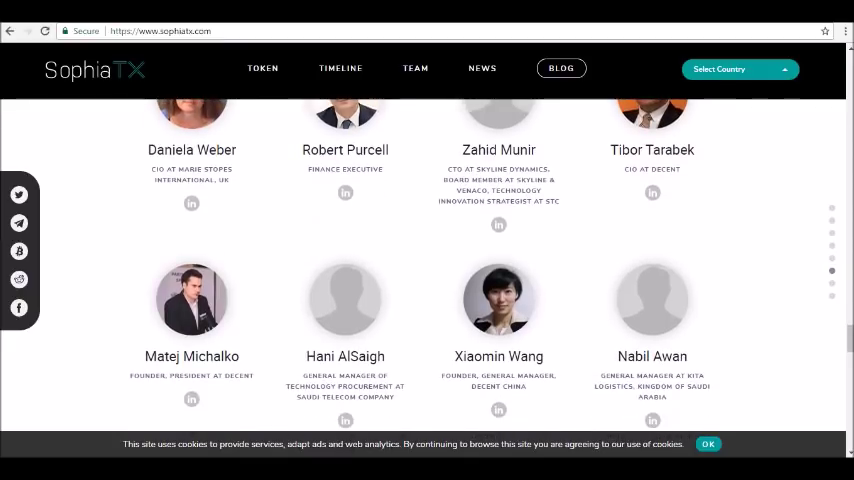
pyautogui.scroll(-3)
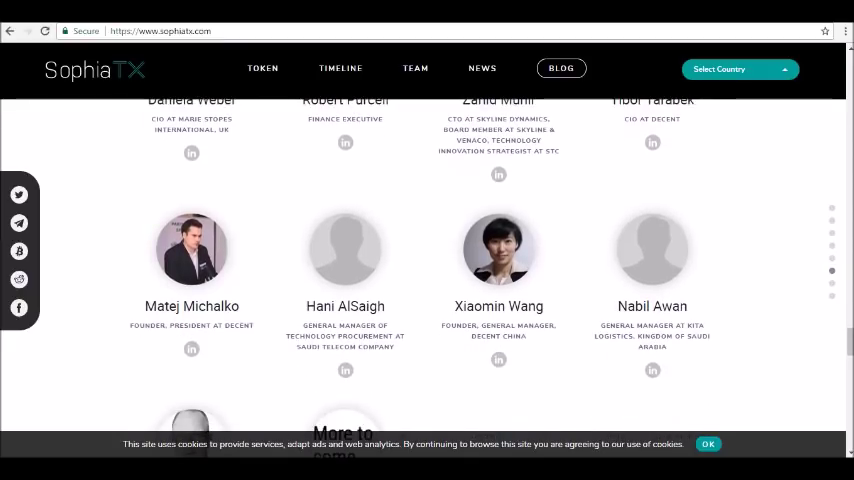
pyautogui.scroll(-3)
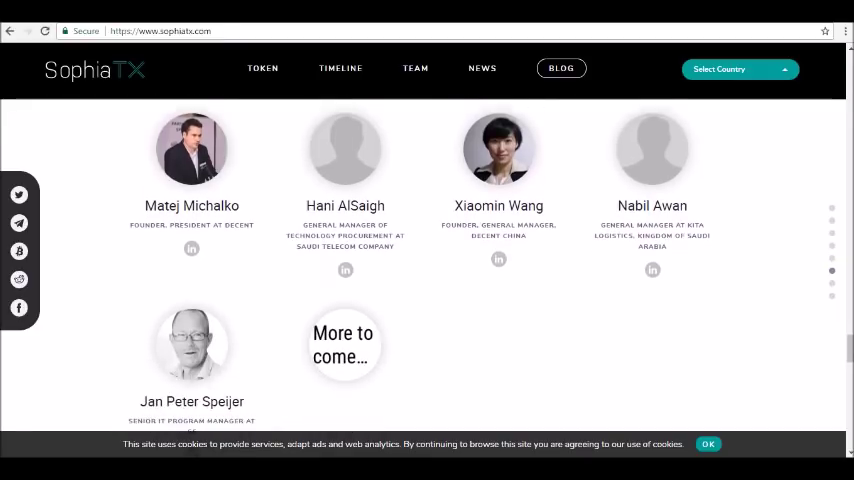
pyautogui.scroll(-3)
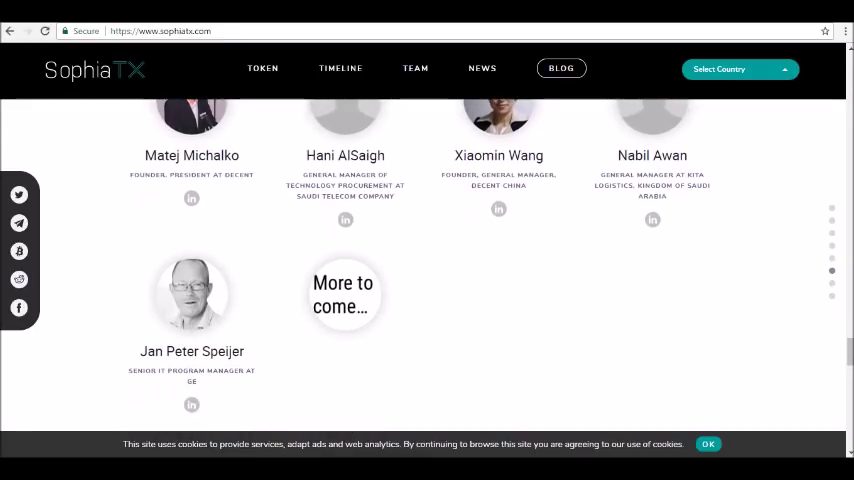
pyautogui.scroll(-3)
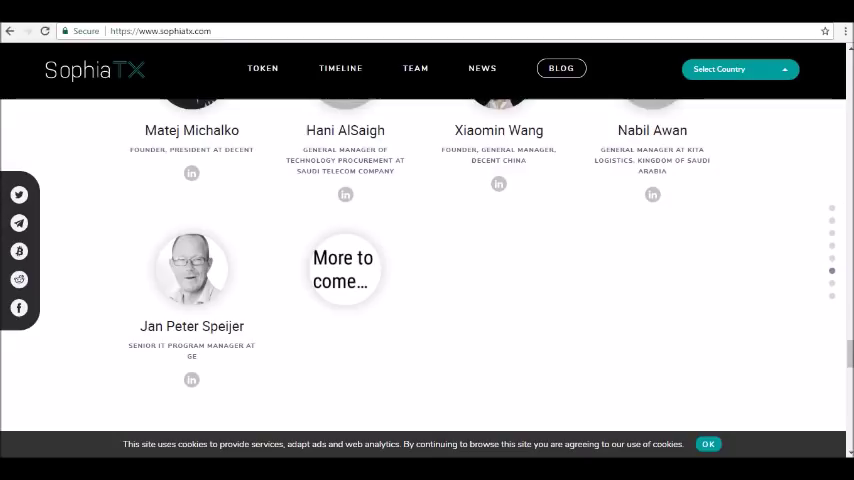
pyautogui.scroll(-3)
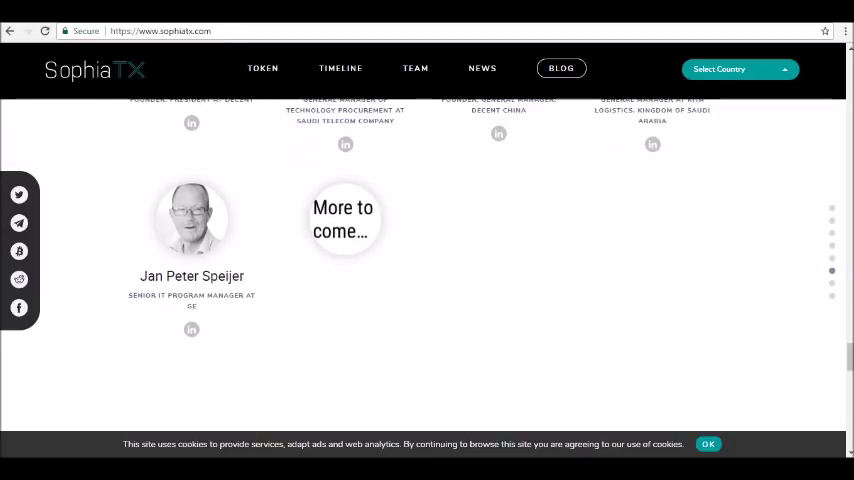
pyautogui.scroll(-3)
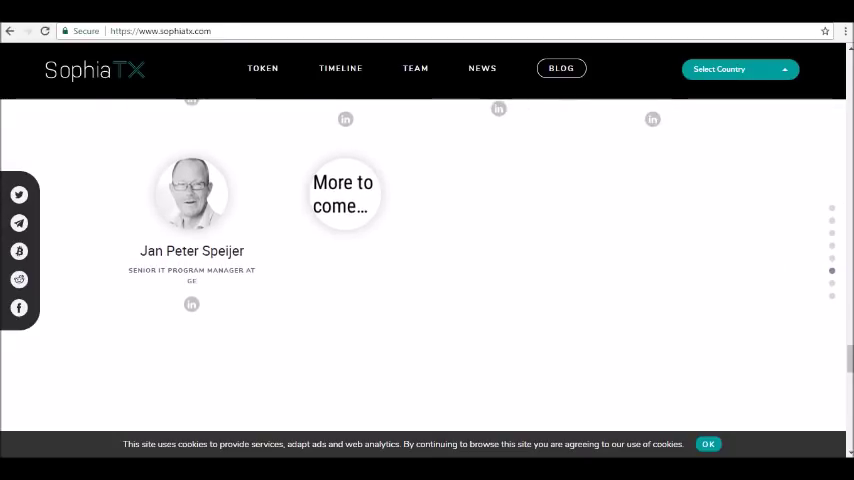
pyautogui.scroll(-3)
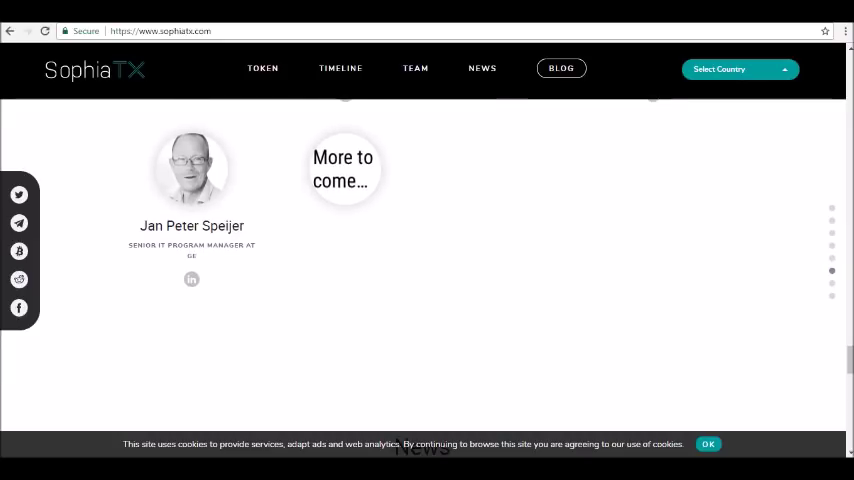
pyautogui.scroll(-3)
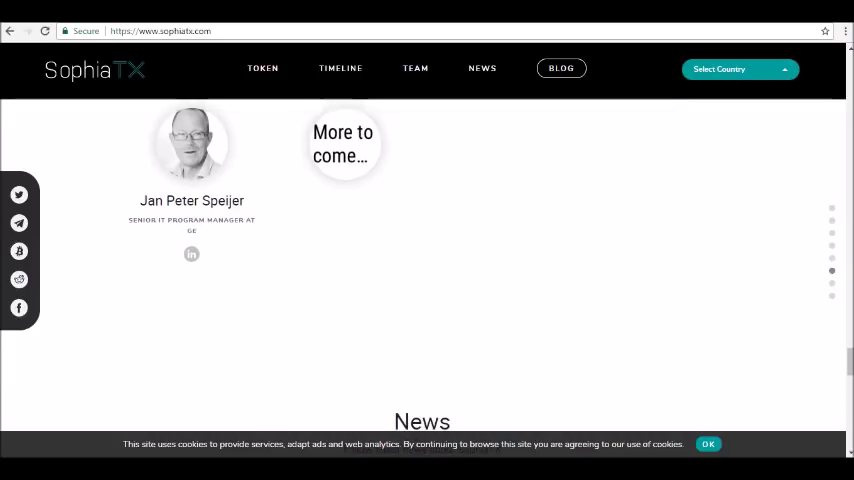
pyautogui.scroll(-3)
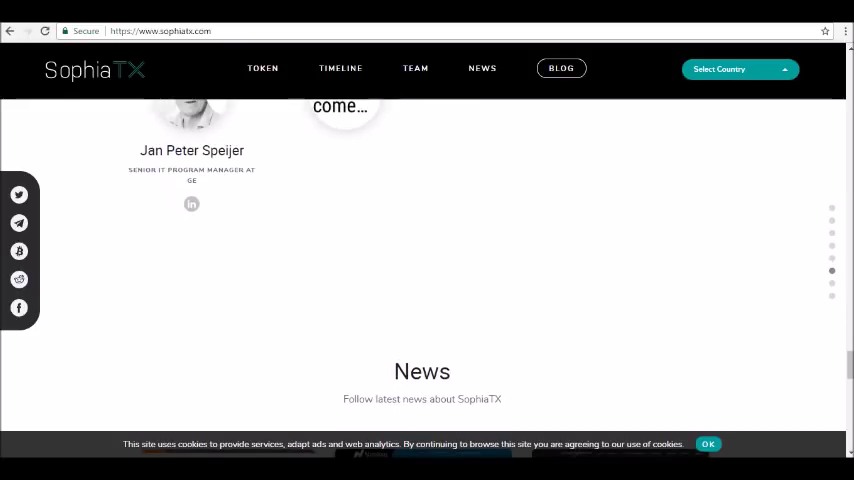
pyautogui.scroll(-3)
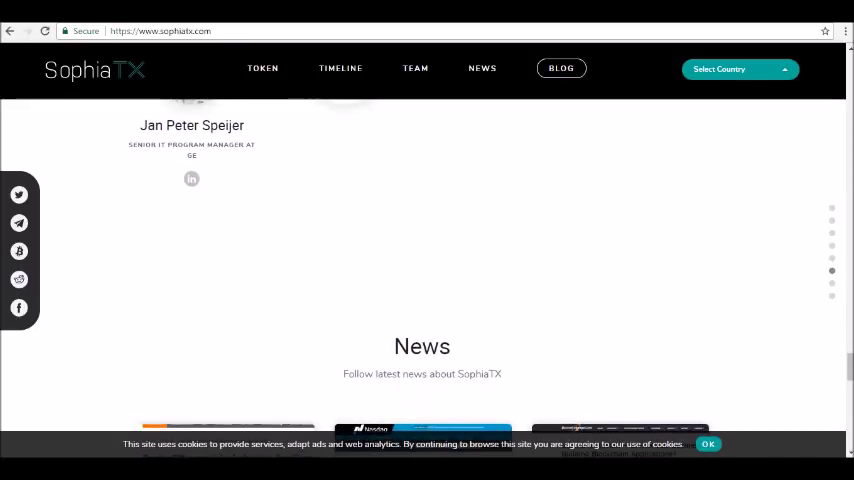
pyautogui.scroll(-3)
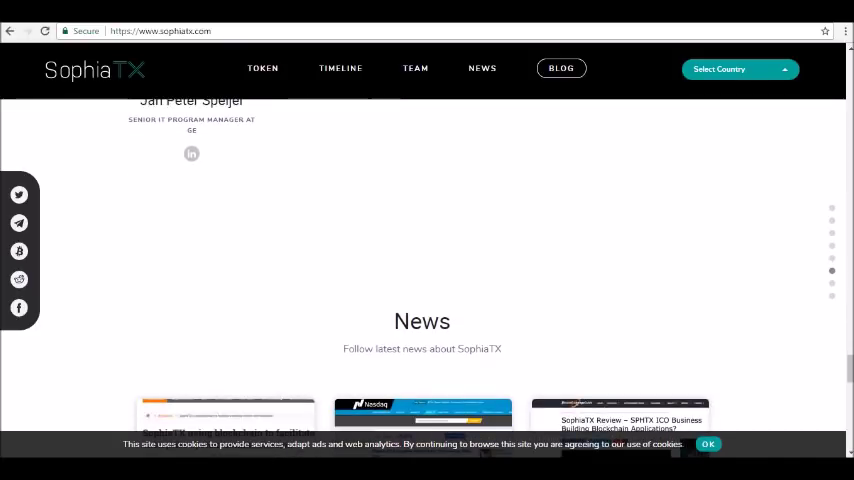
pyautogui.scroll(-3)
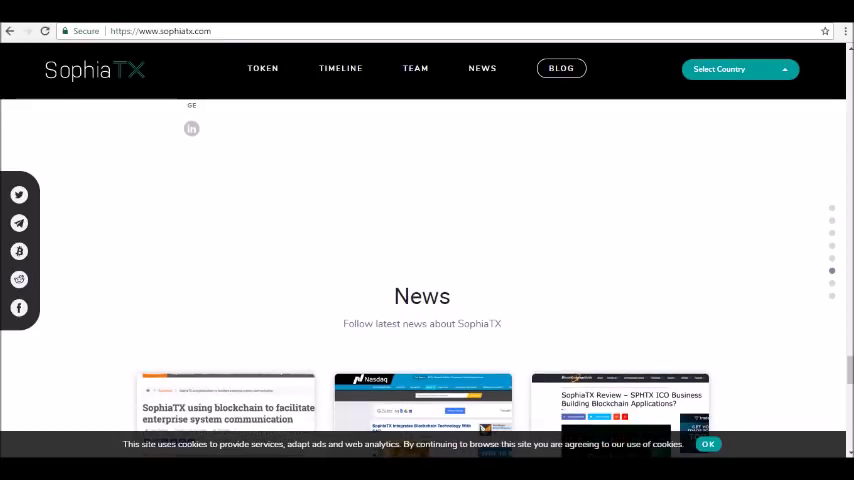
pyautogui.scroll(-3)
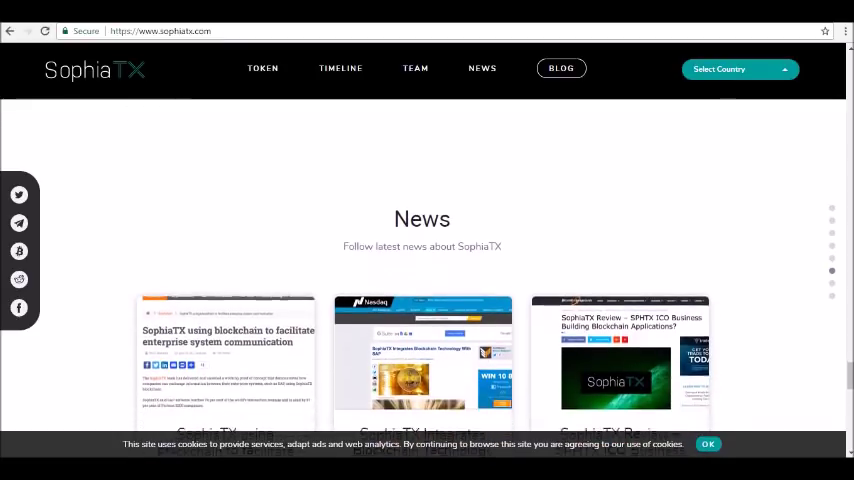
pyautogui.scroll(3)
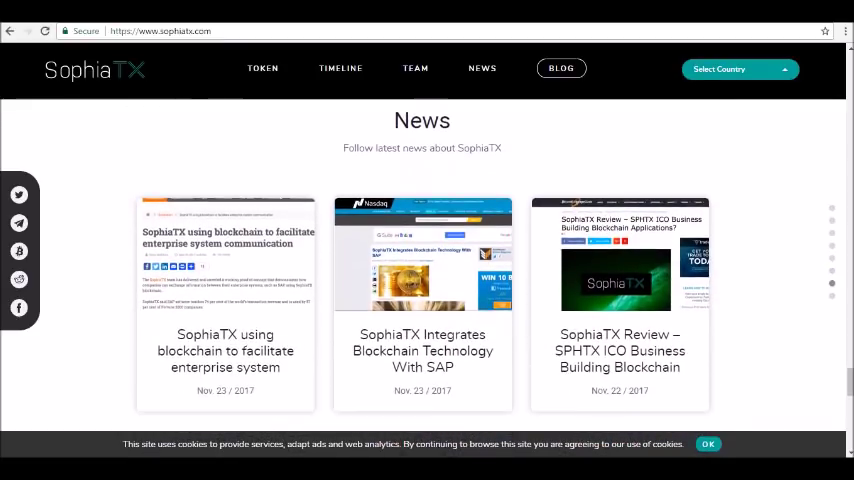
pyautogui.scroll(-3)
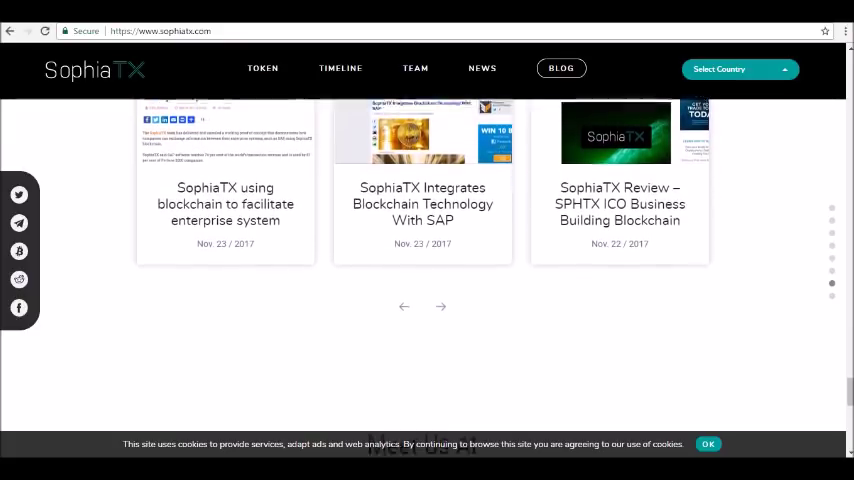
pyautogui.scroll(-3)
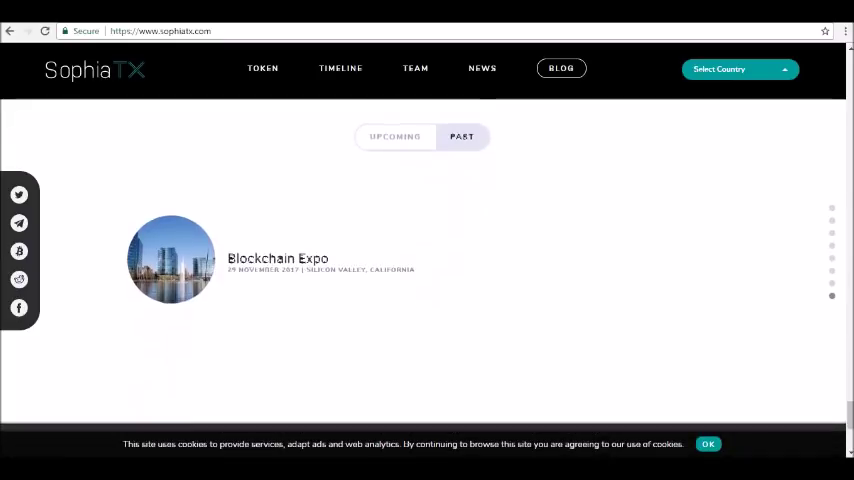
pyautogui.scroll(-3)
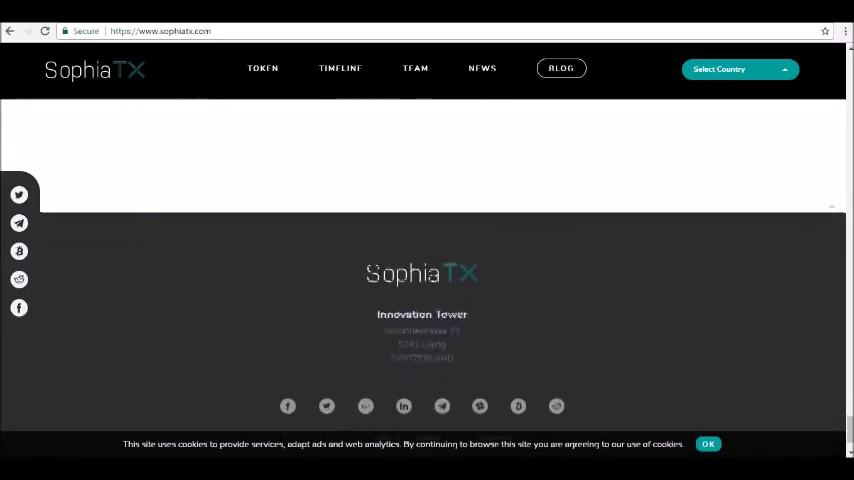